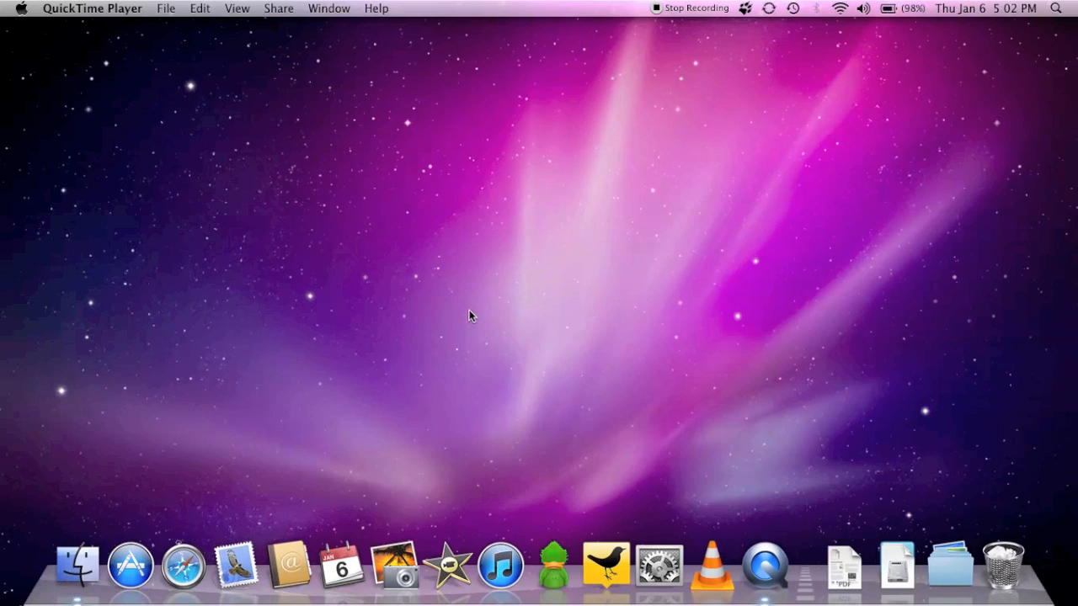
mouse_move(30, 22)
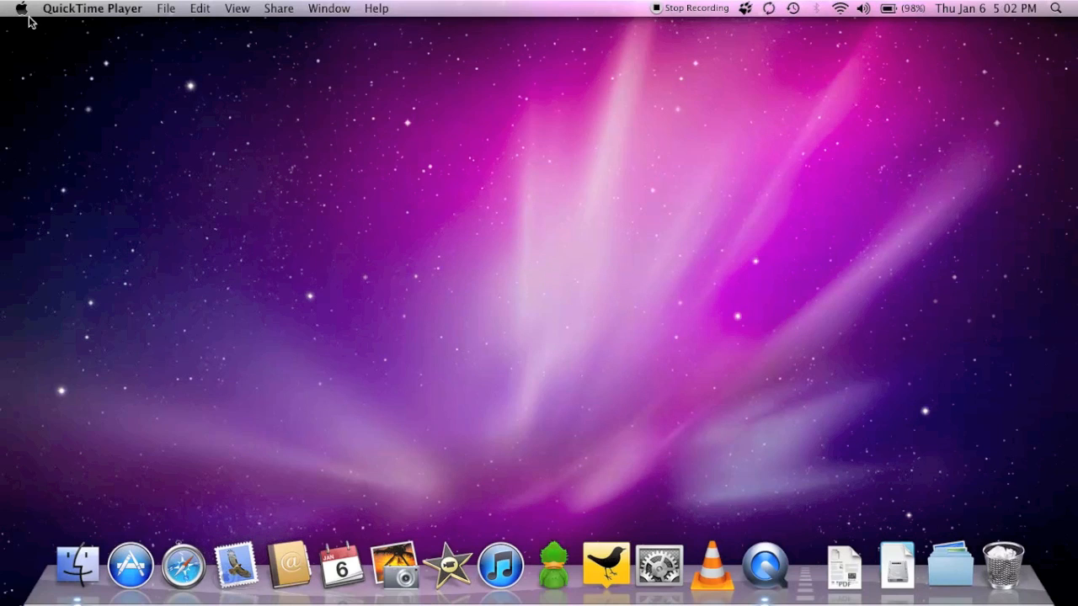
Start a Software Update check from the Apple menu and cancel it
left_click(20, 9)
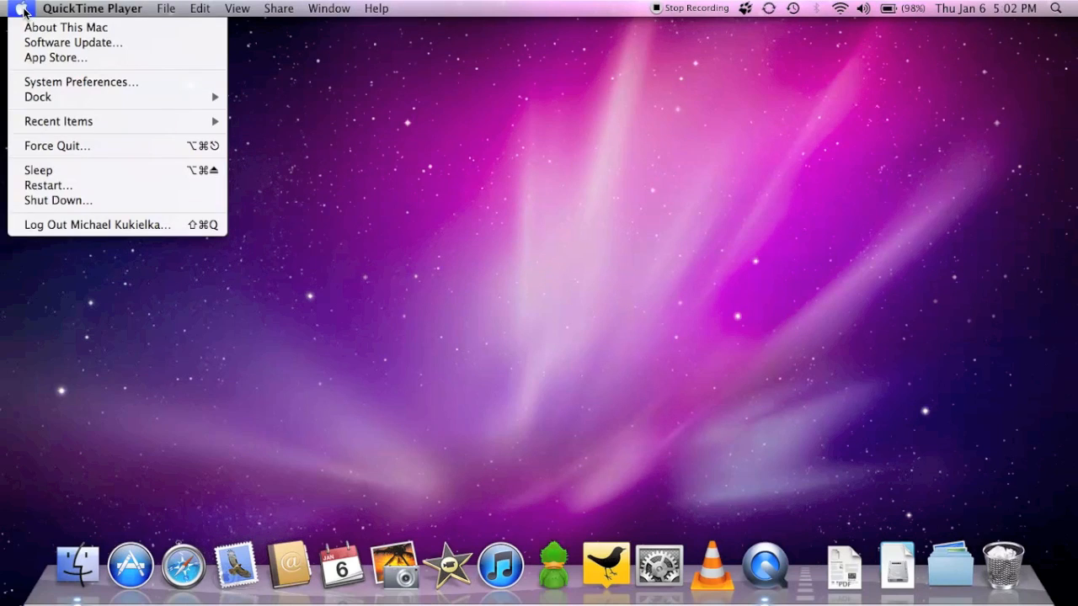
mouse_move(74, 42)
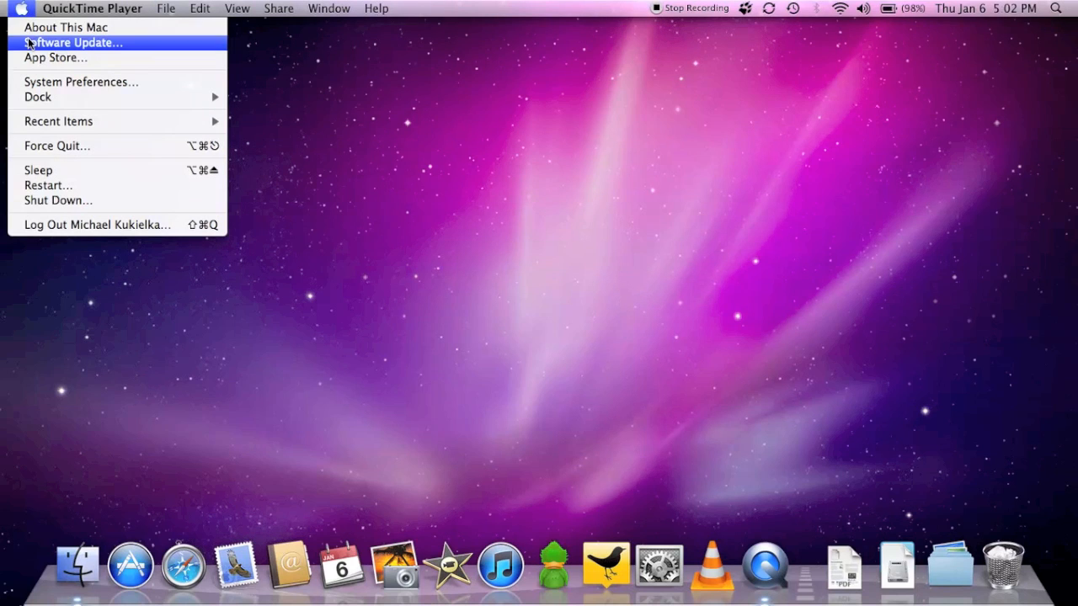
left_click(74, 43)
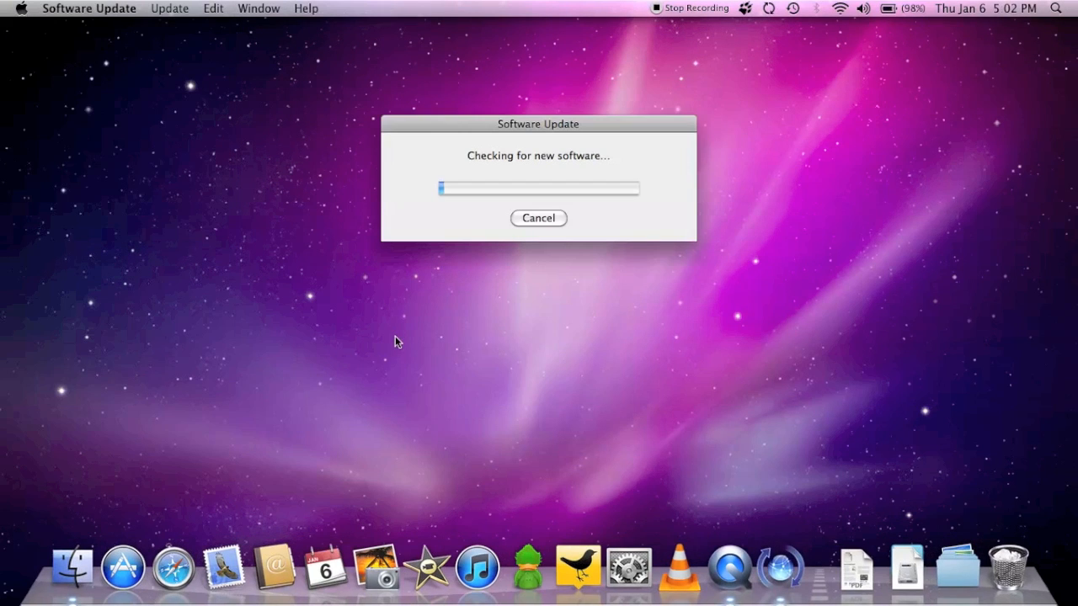
mouse_move(131, 543)
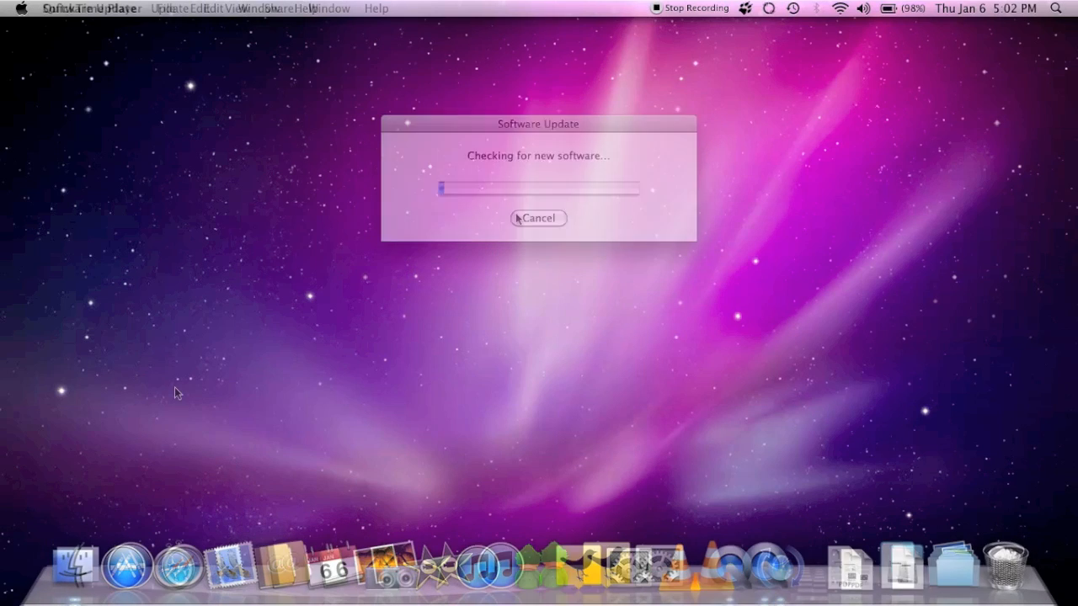
left_click(539, 219)
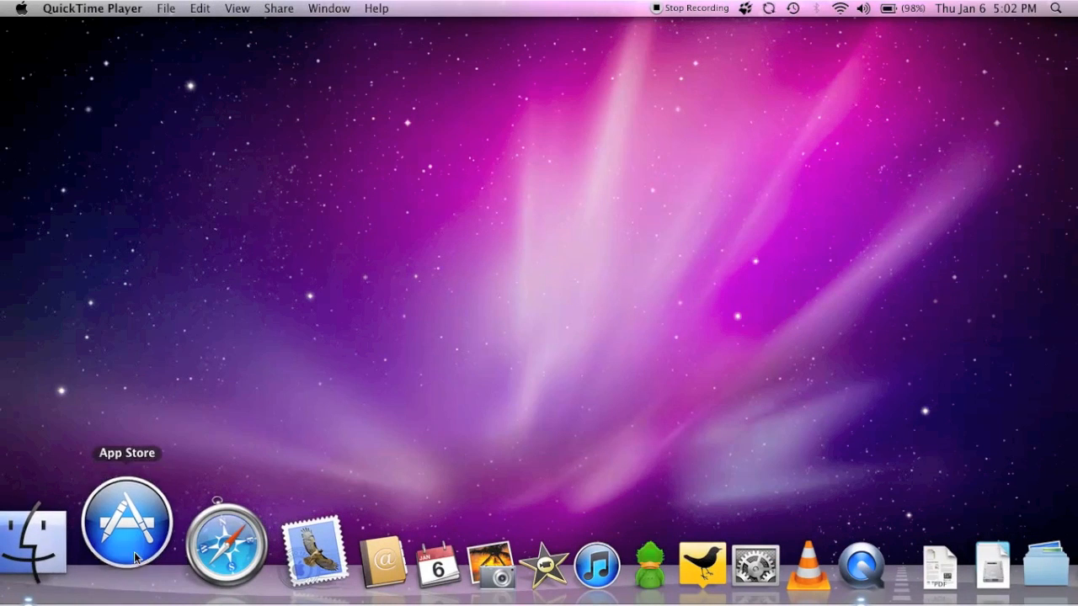
Launch the App Store from the Dock and scroll through its Featured page and back up
left_click(126, 522)
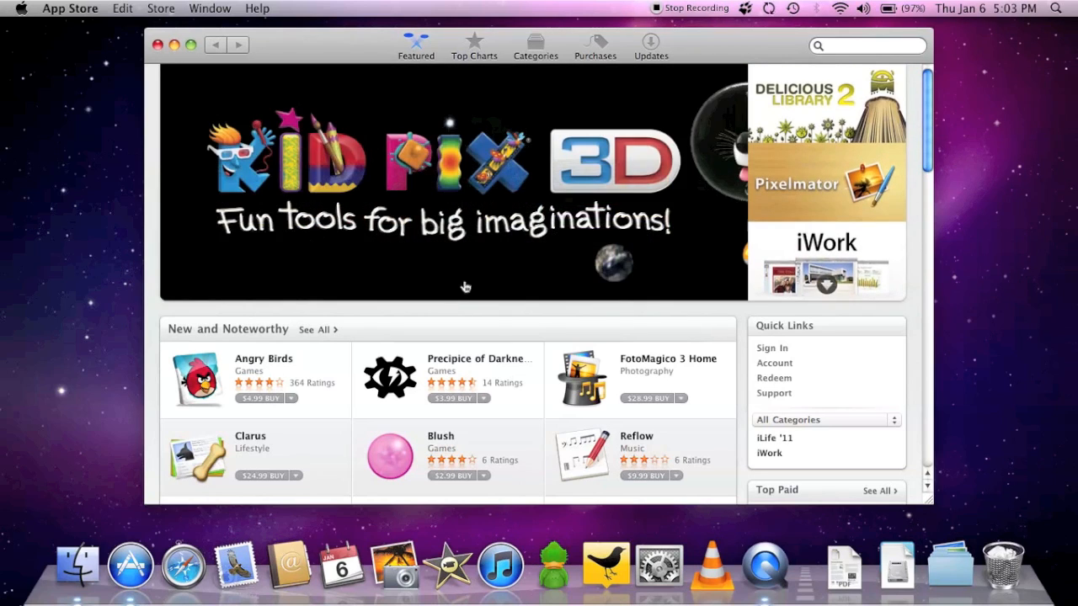
scroll("down", 3)
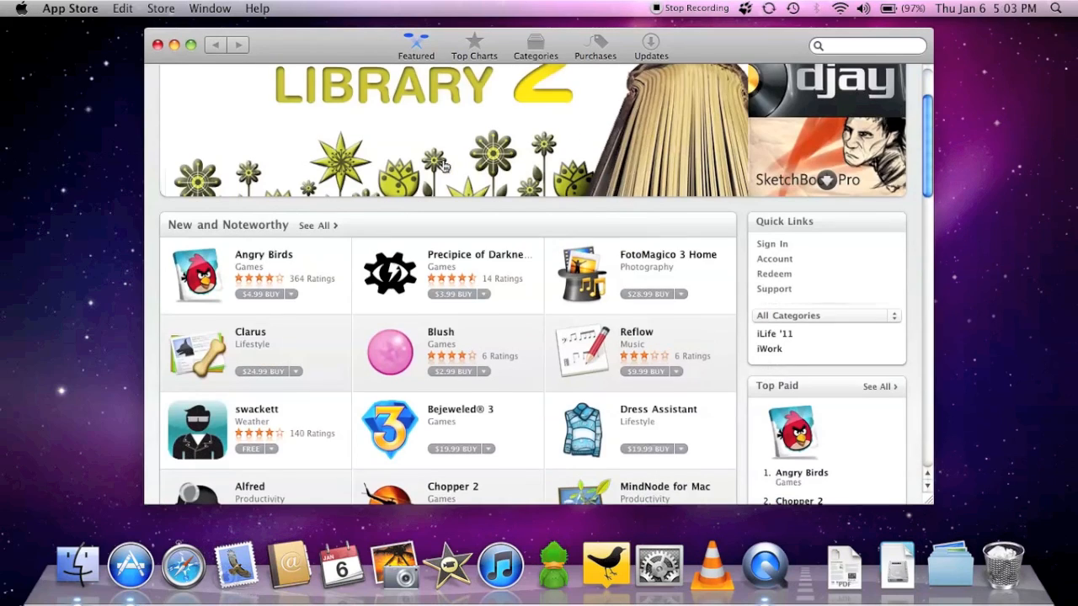
scroll("down", 3)
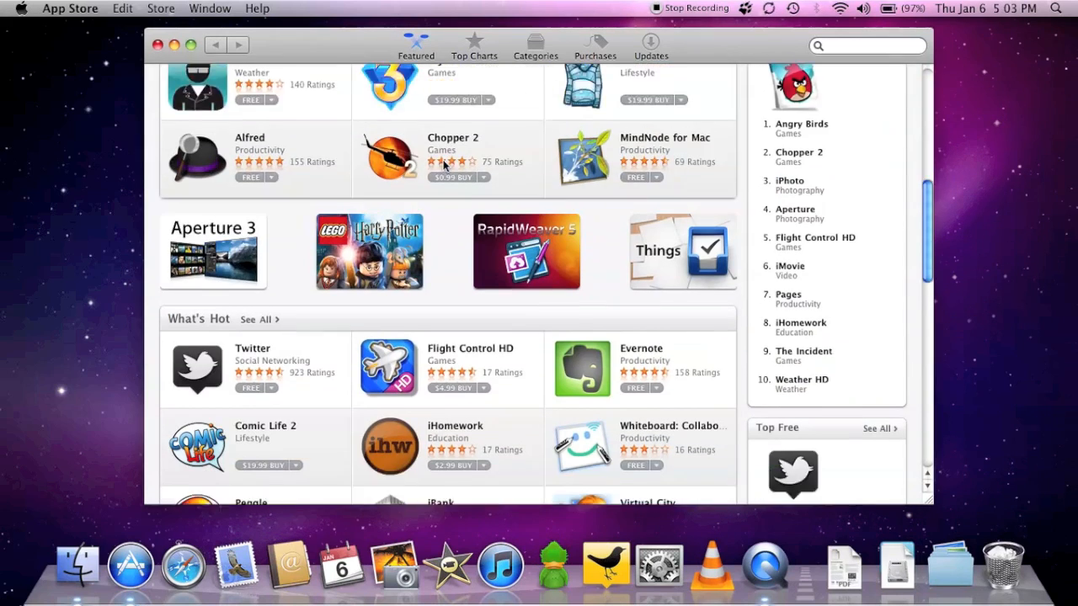
scroll("down", 3)
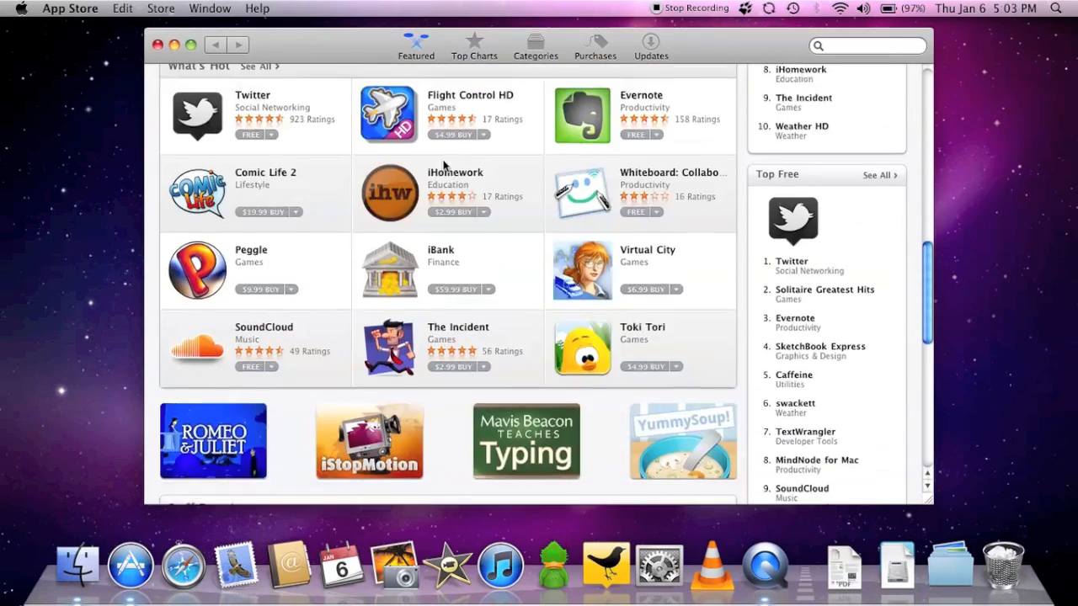
scroll("down", 3)
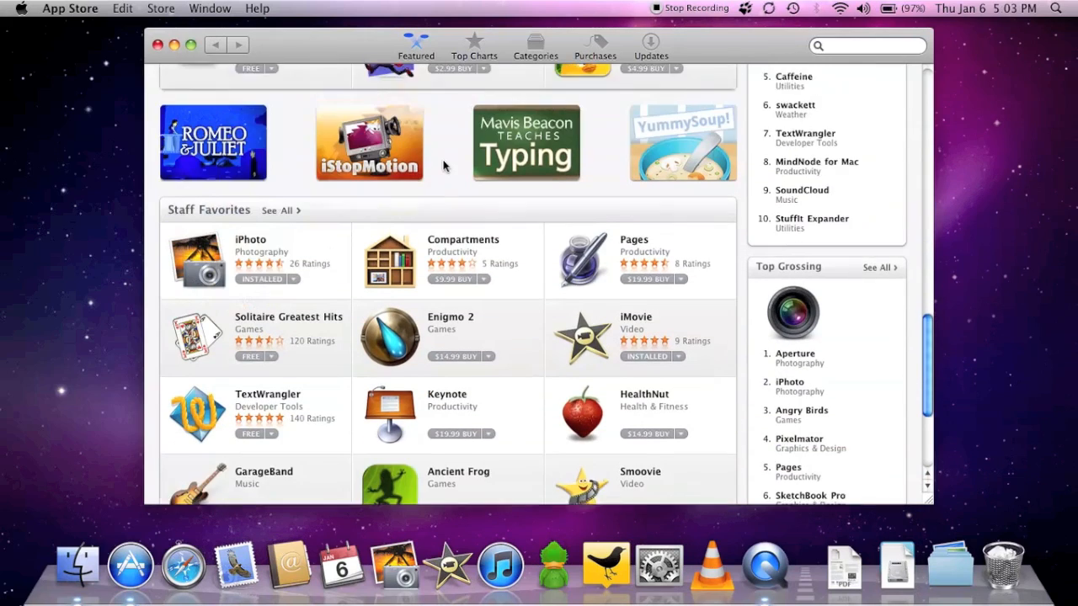
scroll("up", 3)
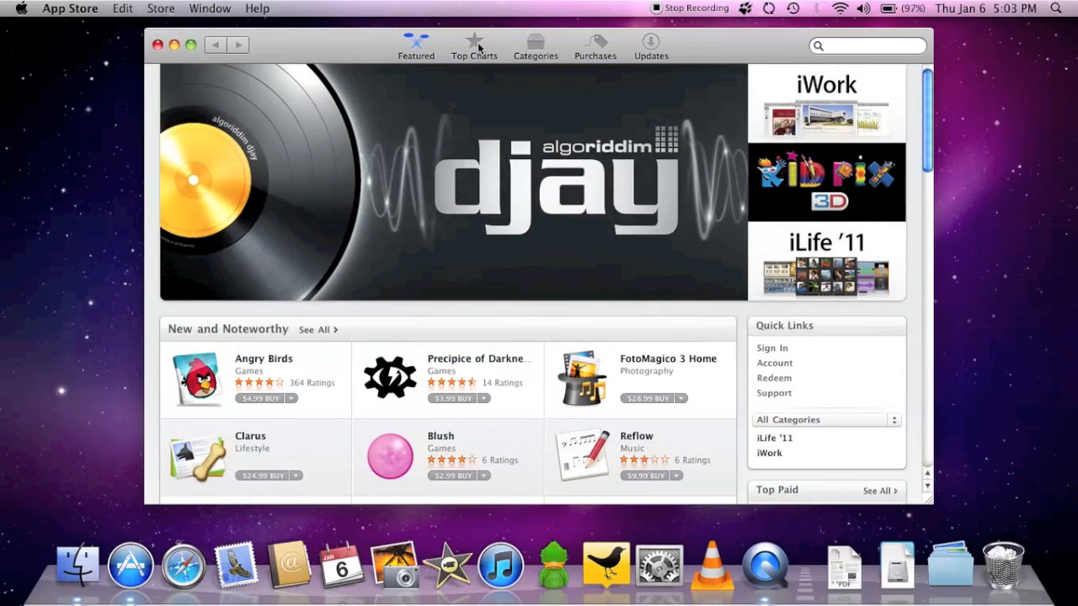
Show Top Charts and scroll through the Top Paid, Top Free and Top Grossing lists
left_click(474, 42)
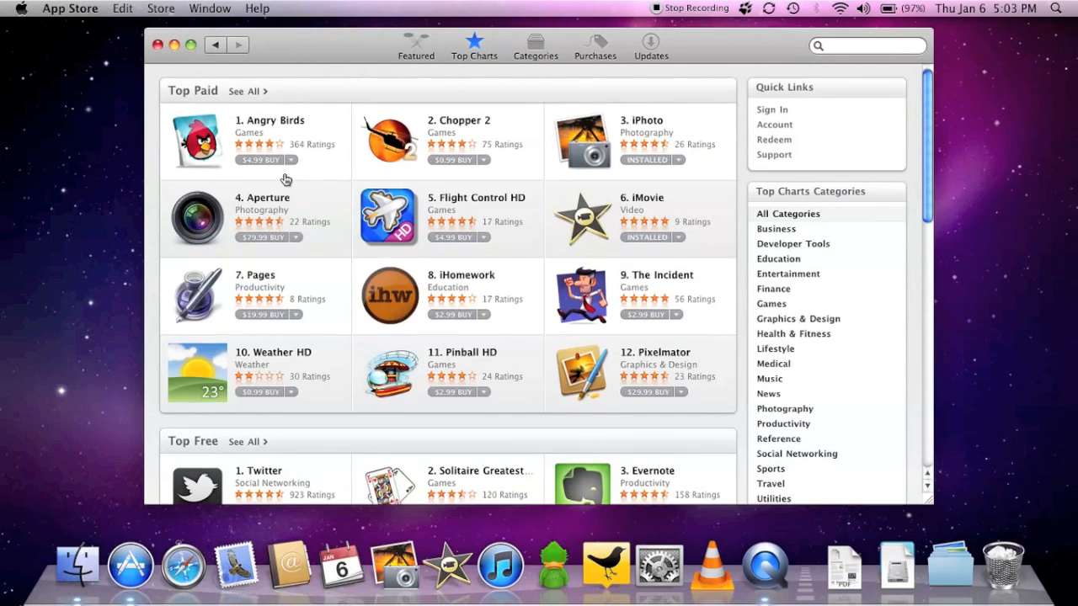
scroll("down", 3)
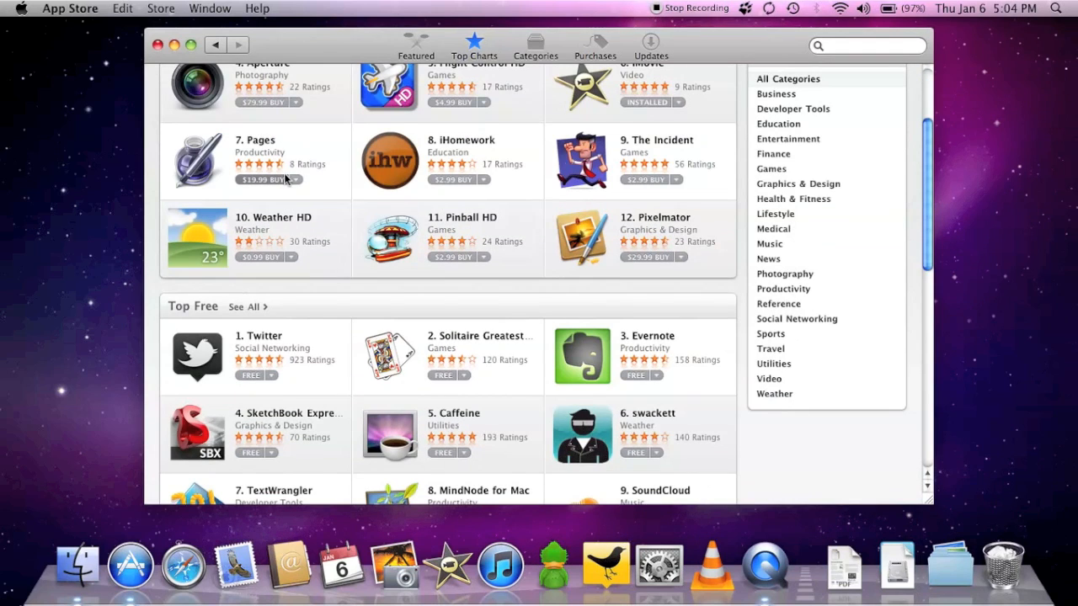
scroll("down", 3)
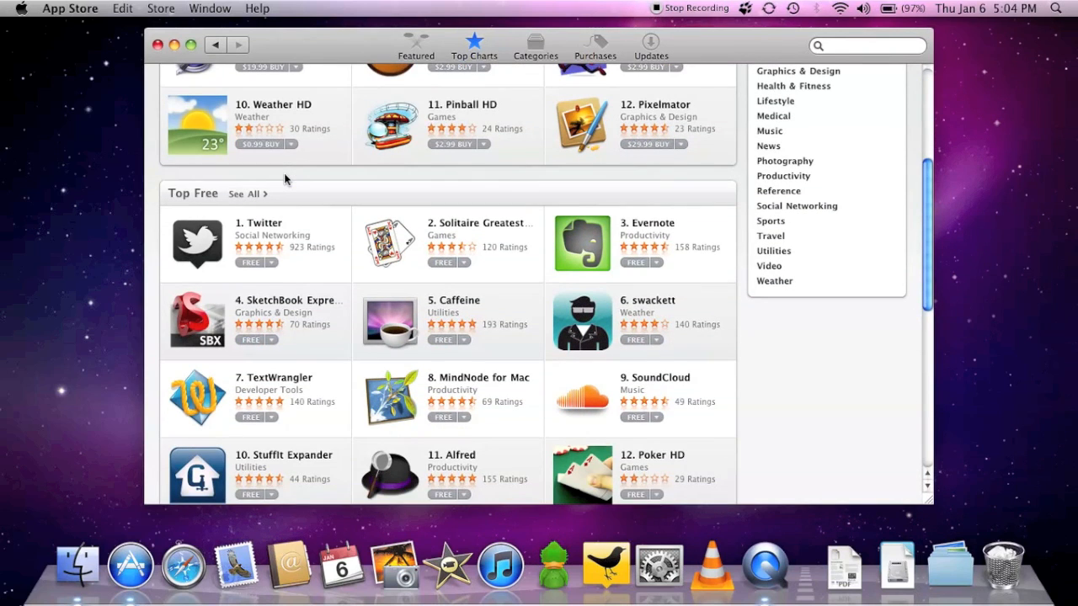
scroll("down", 3)
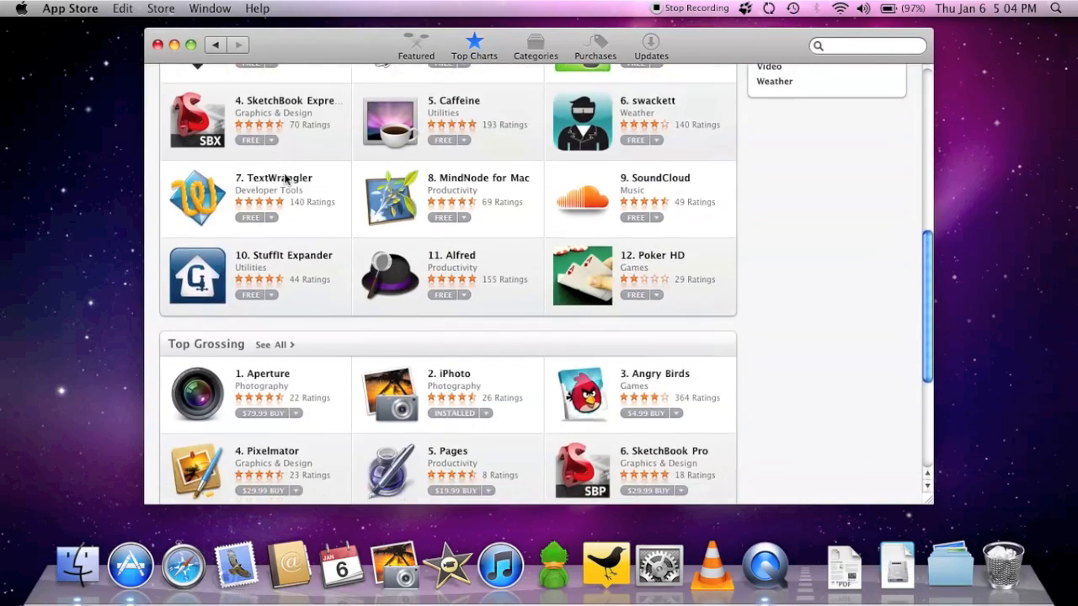
scroll("down", 3)
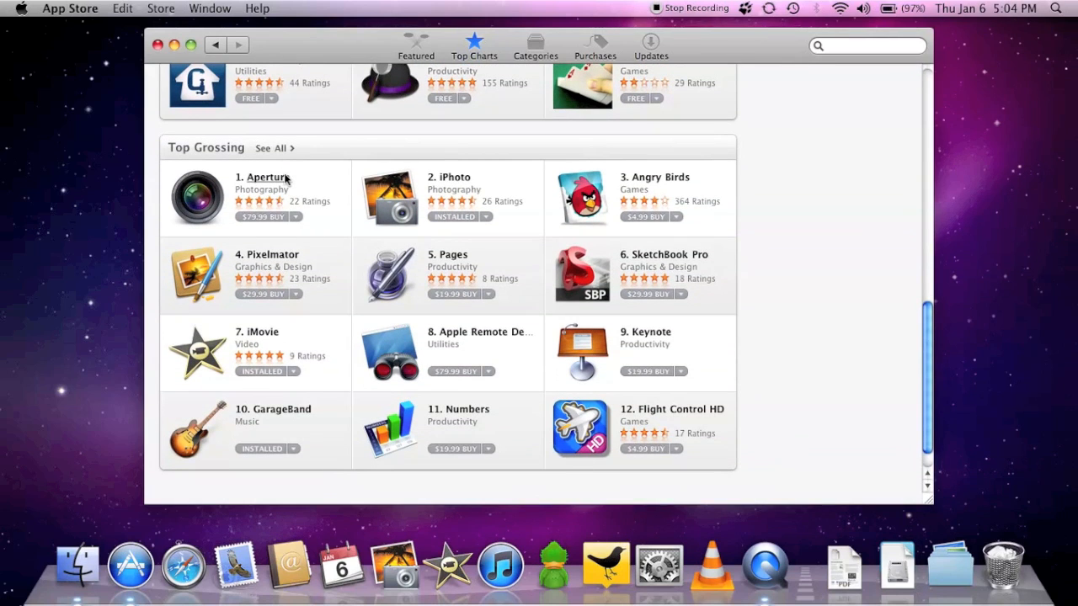
mouse_move(337, 216)
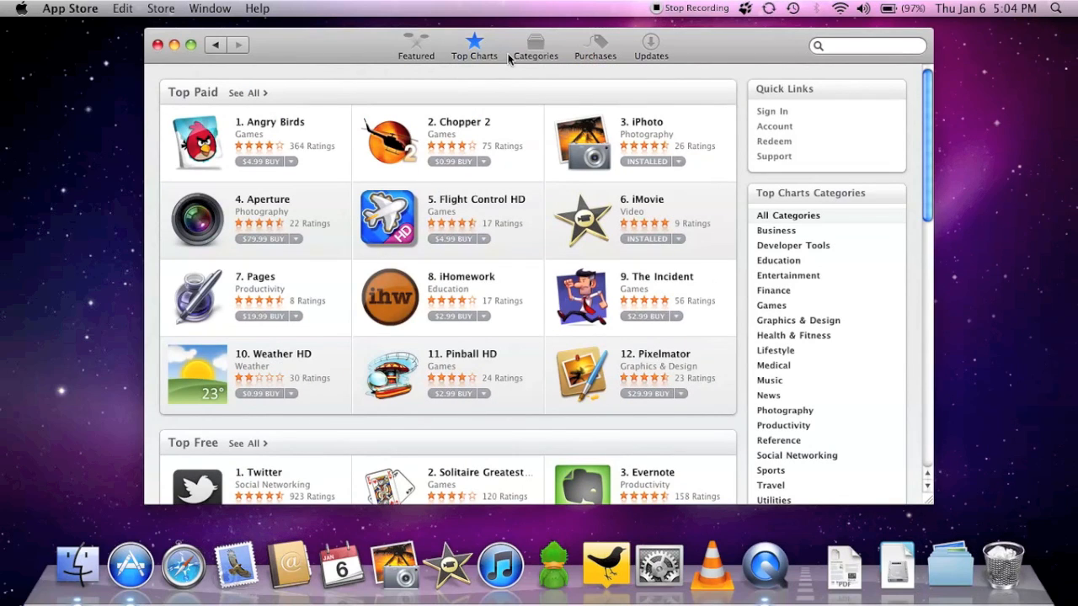
Browse the Categories page, then return to the Featured page
left_click(536, 47)
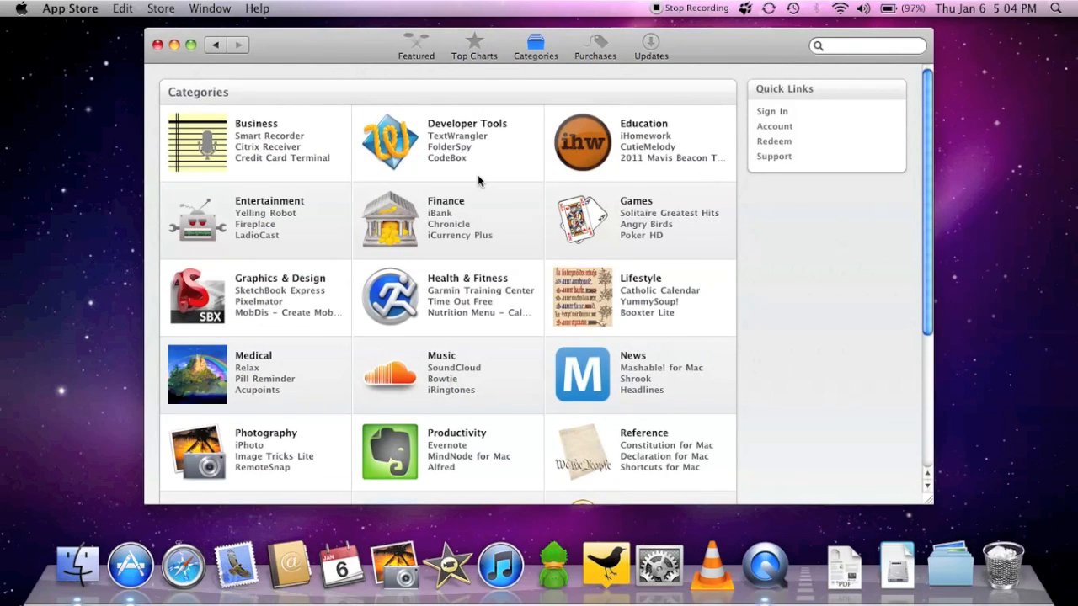
scroll("down", 3)
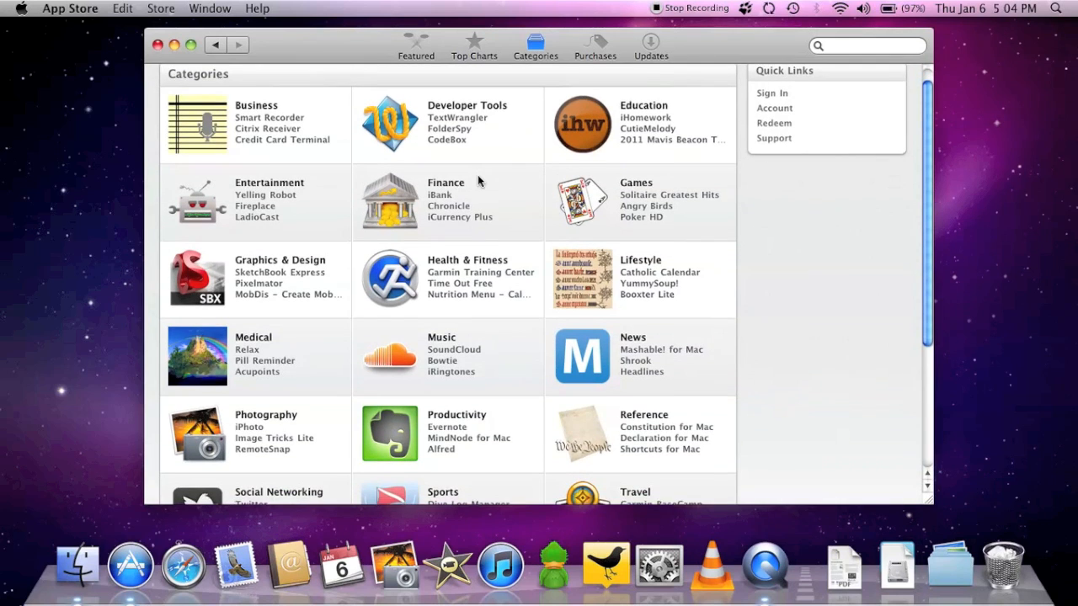
scroll("down", 3)
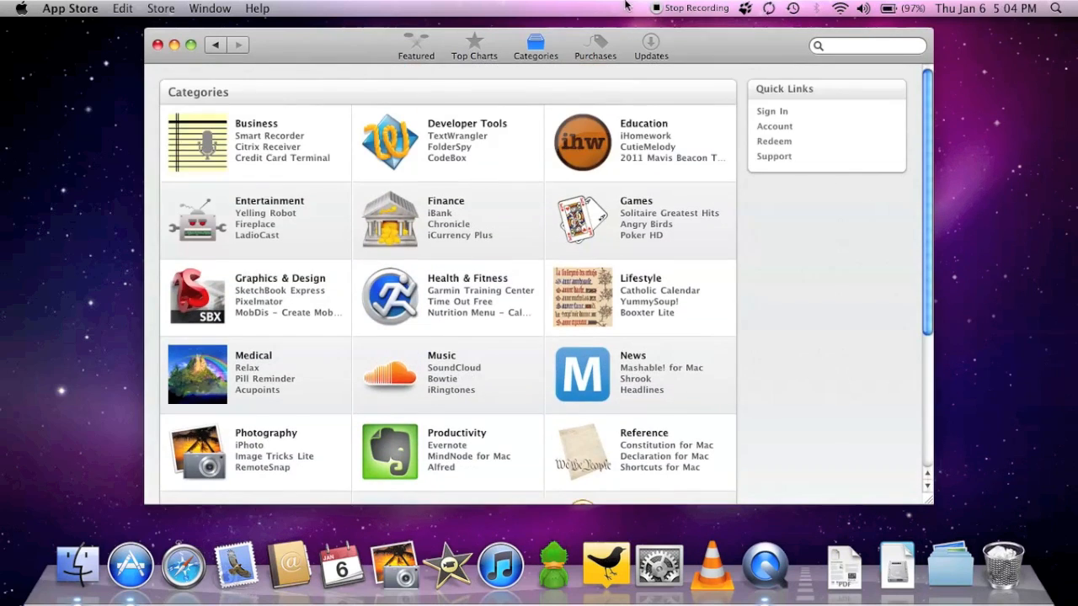
left_click(594, 45)
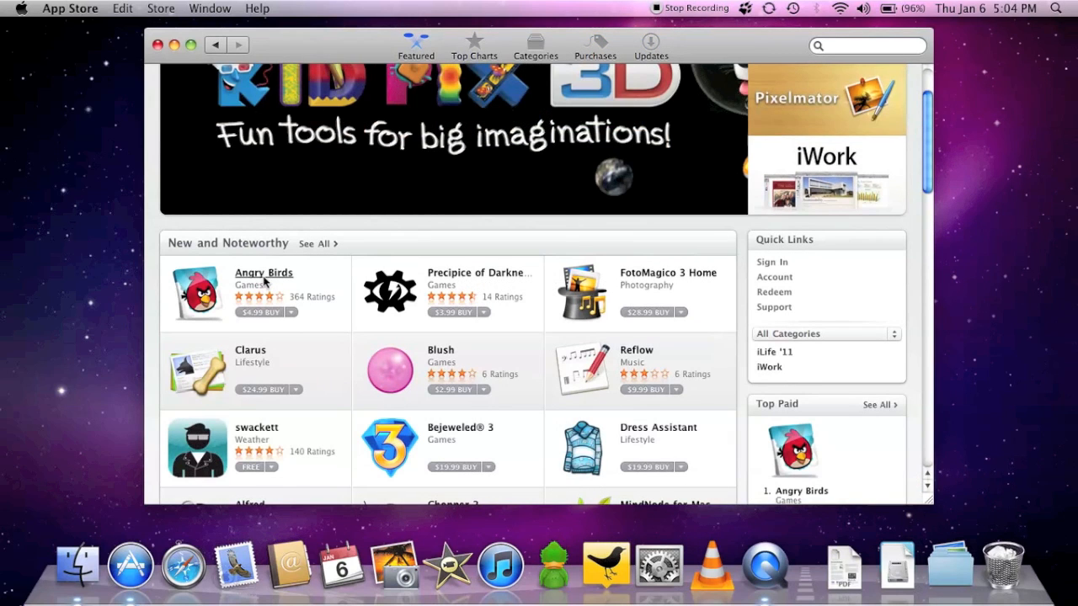
View the Angry Birds page down to its reviews and begin the $4.99 purchase
left_click(263, 272)
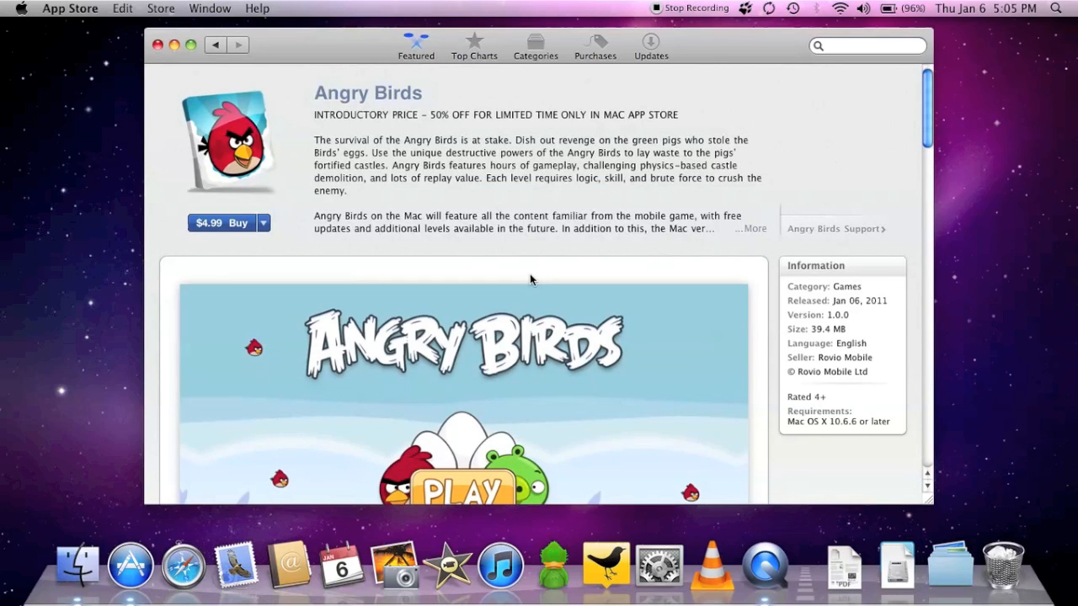
scroll("down", 3)
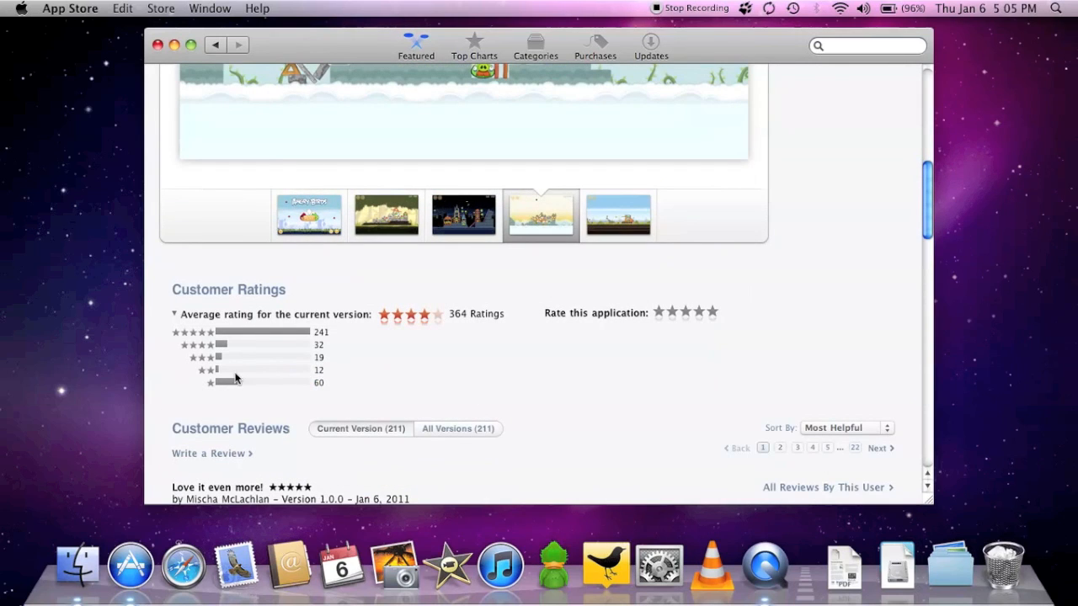
scroll("down", 3)
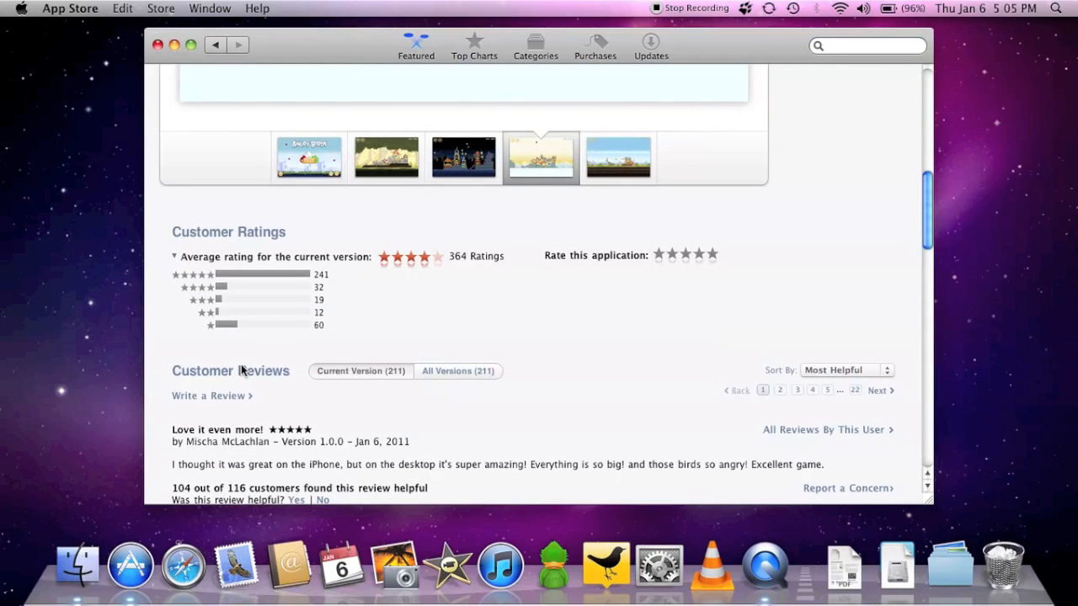
scroll("down", 3)
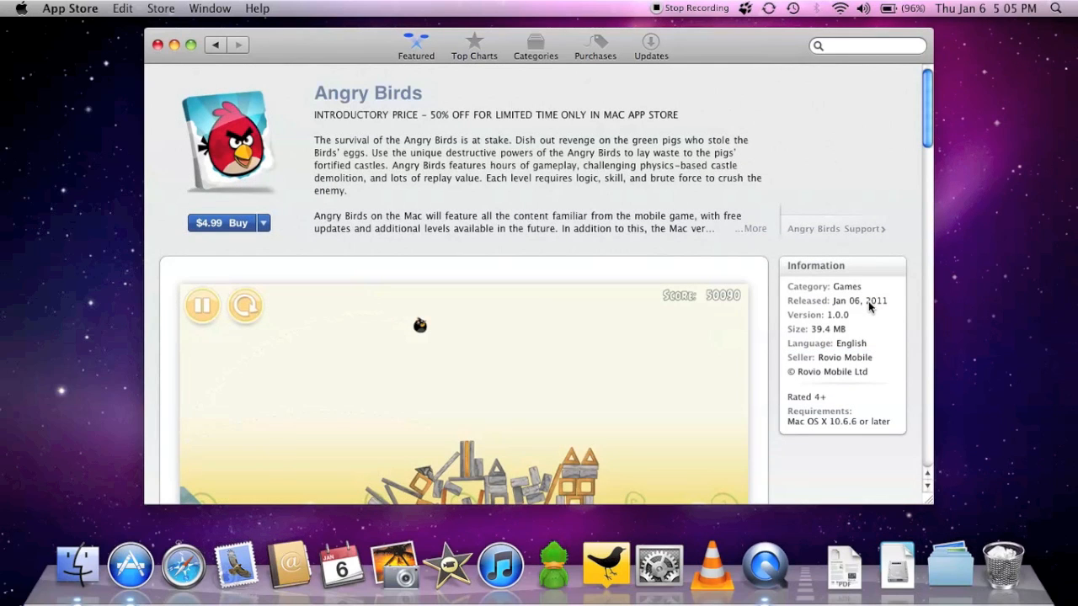
mouse_move(858, 360)
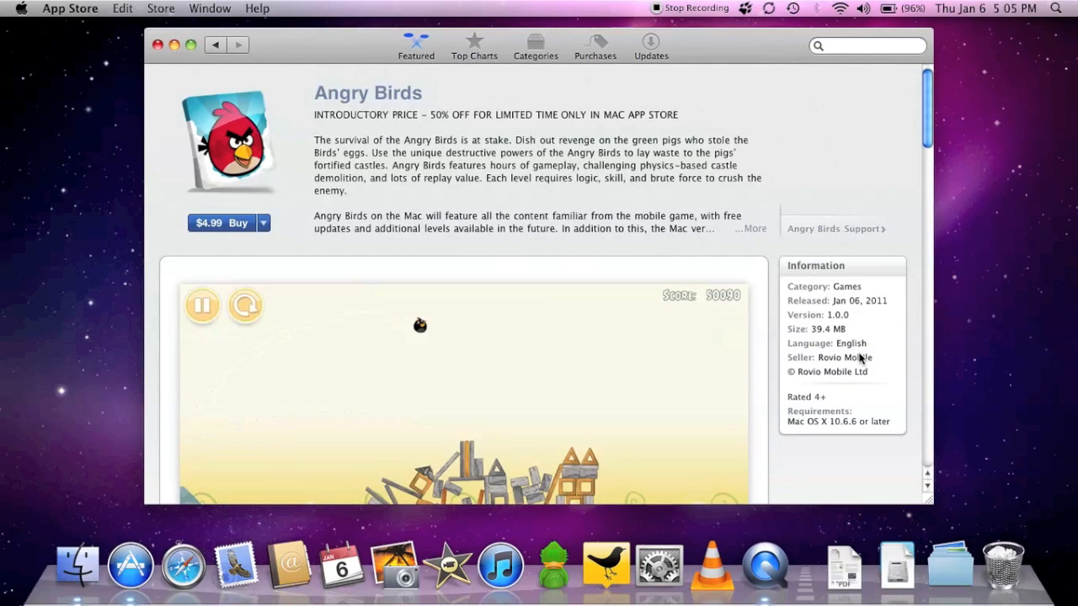
mouse_move(842, 401)
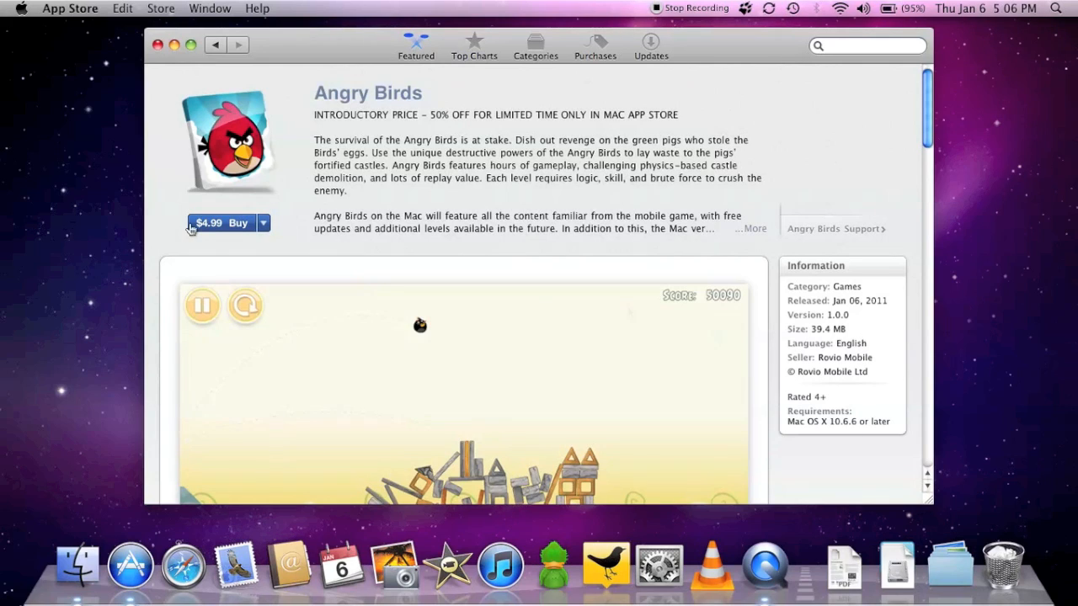
left_click(219, 222)
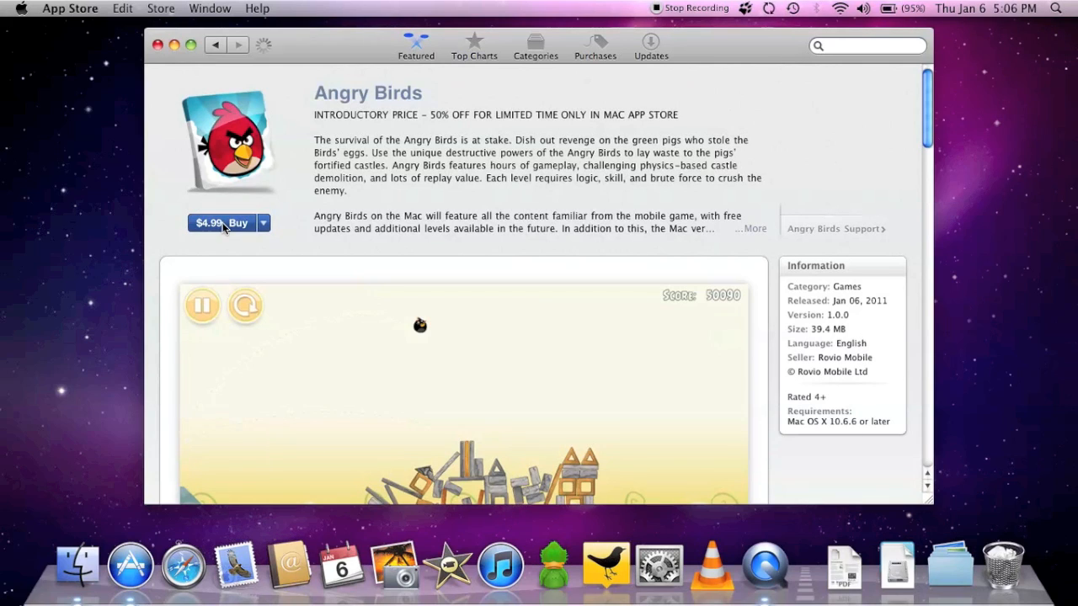
Sign in with the Apple ID and confirm the purchase so Angry Birds installs
left_click(219, 223)
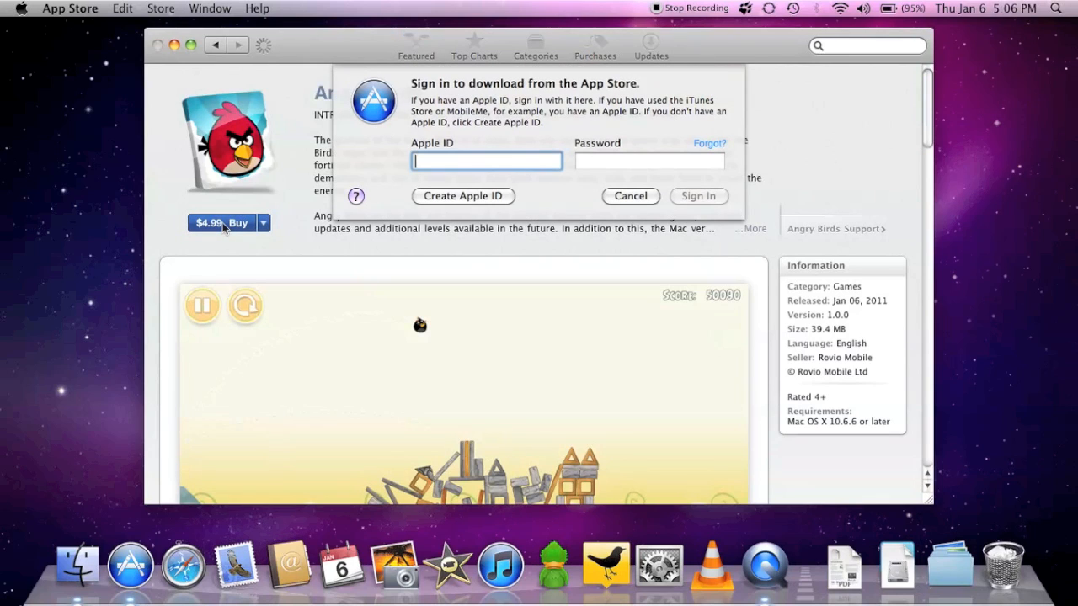
type("mi")
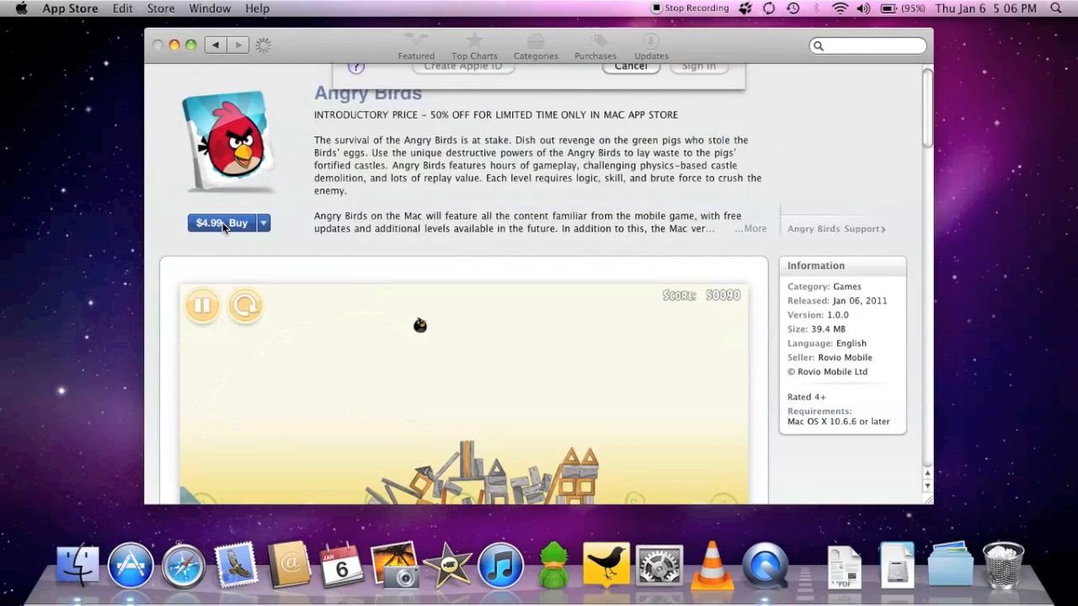
left_click(220, 222)
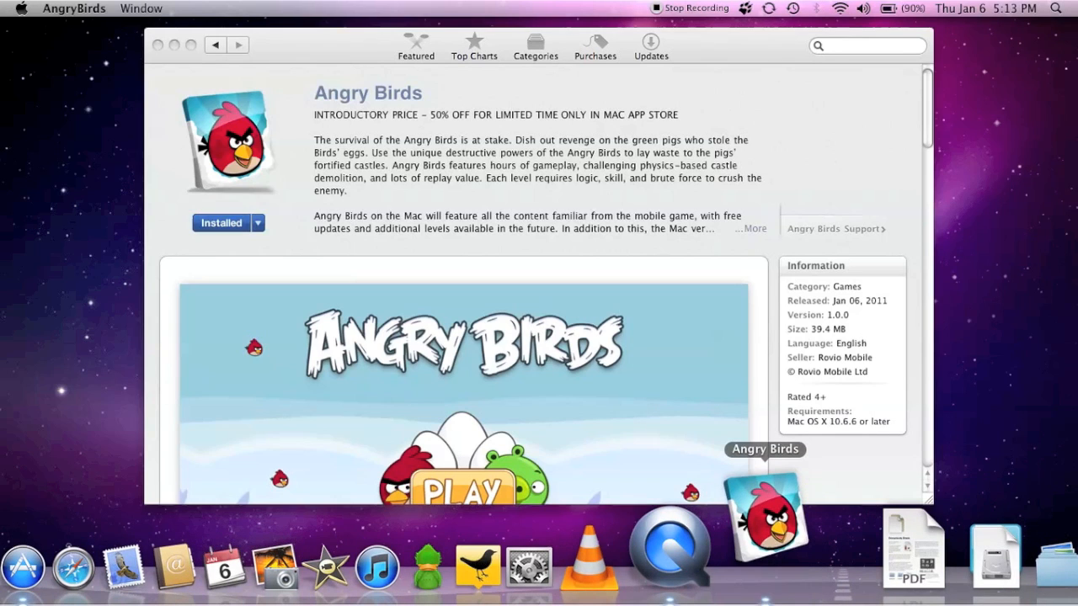
Launch Angry Birds, start a Poached Eggs level and fling a bird at the pigs
left_click(764, 530)
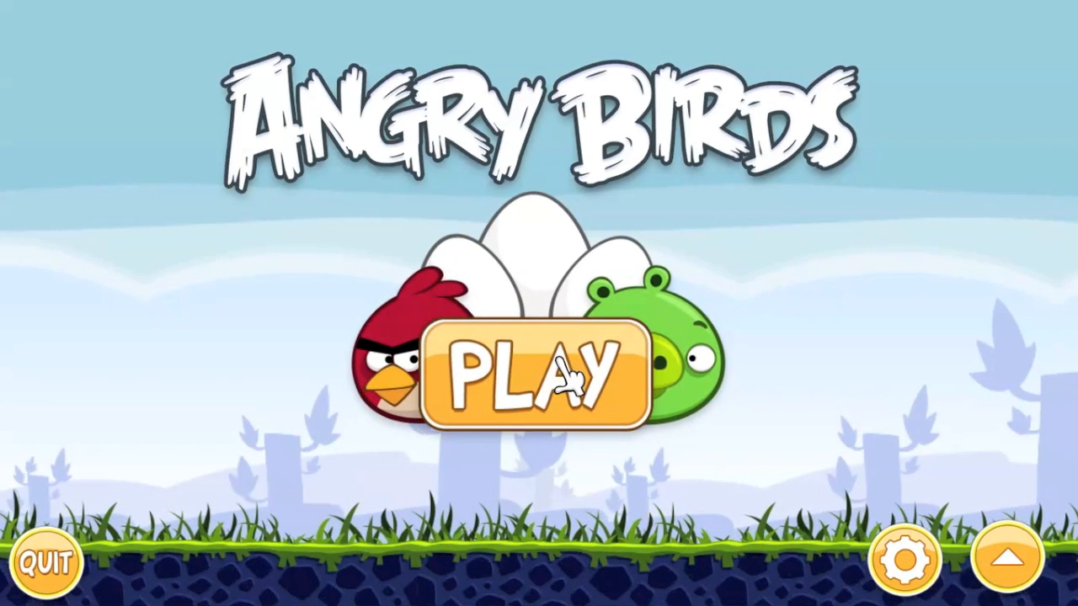
left_click(539, 370)
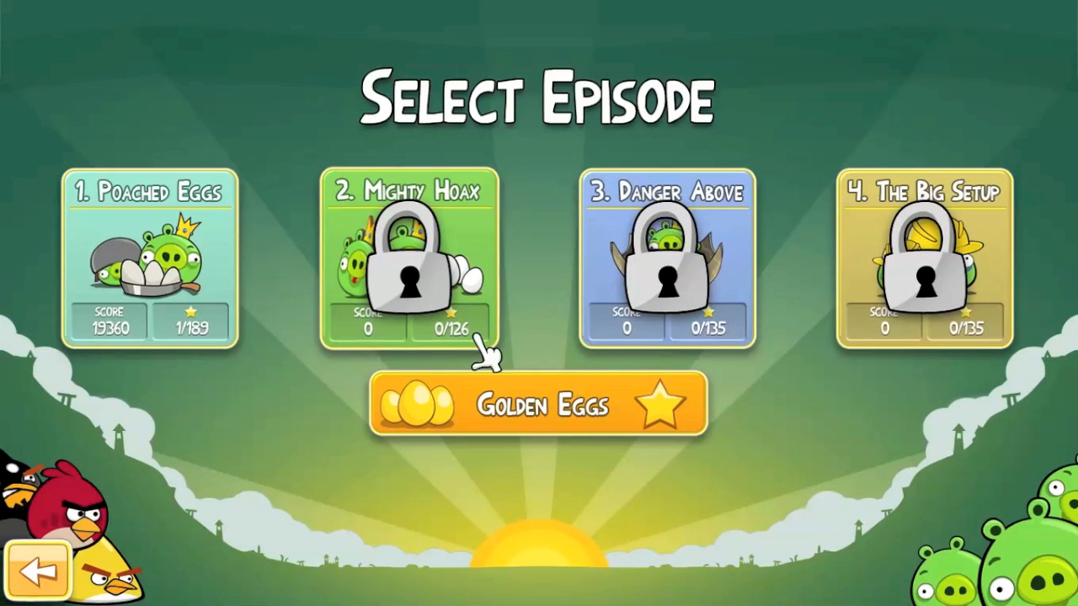
left_click(150, 261)
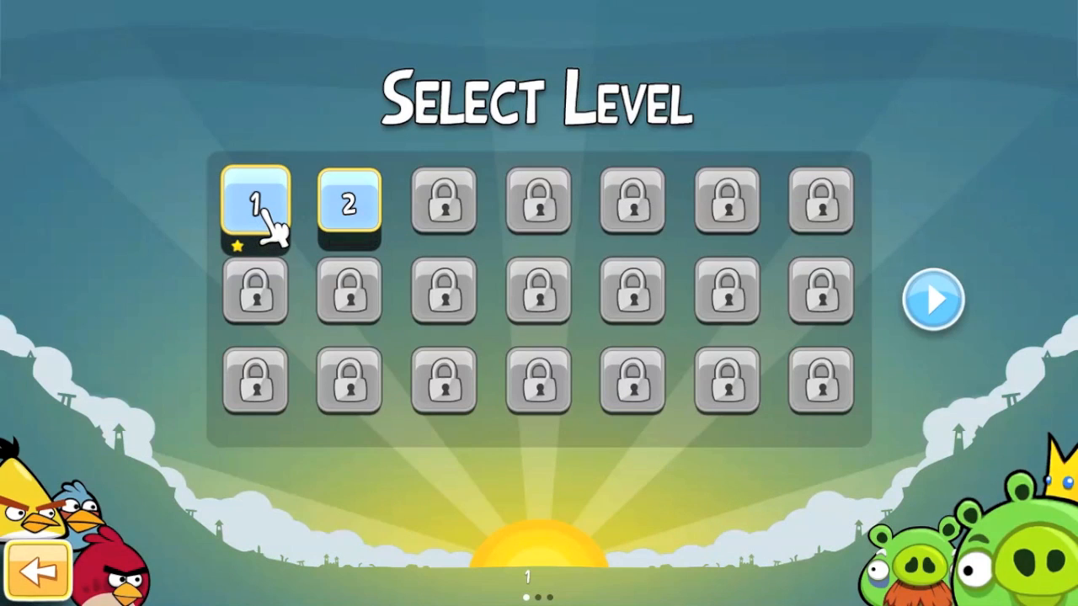
left_click(347, 202)
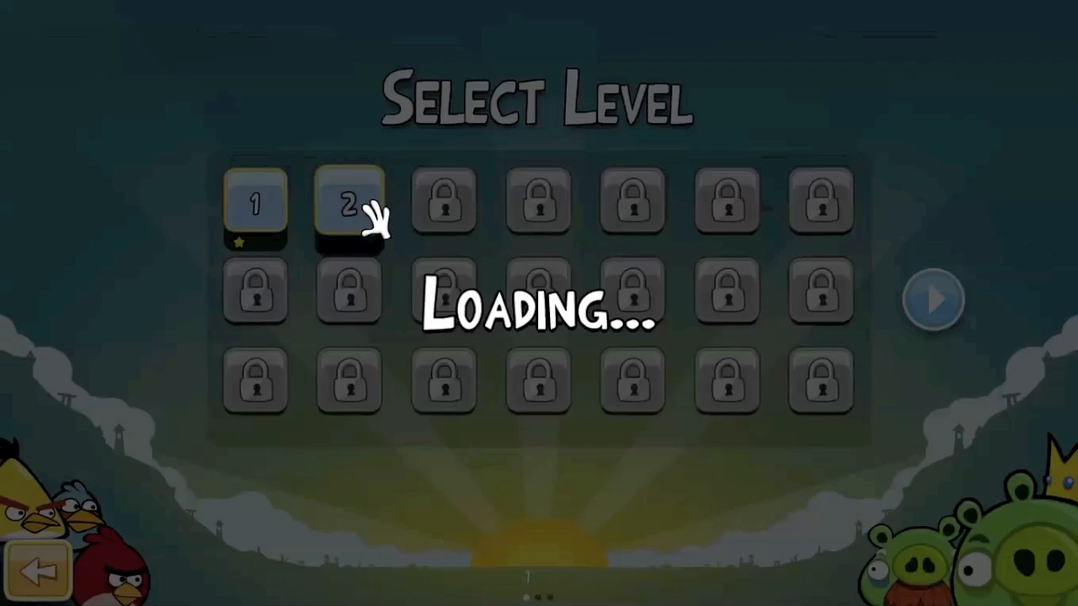
left_click(345, 201)
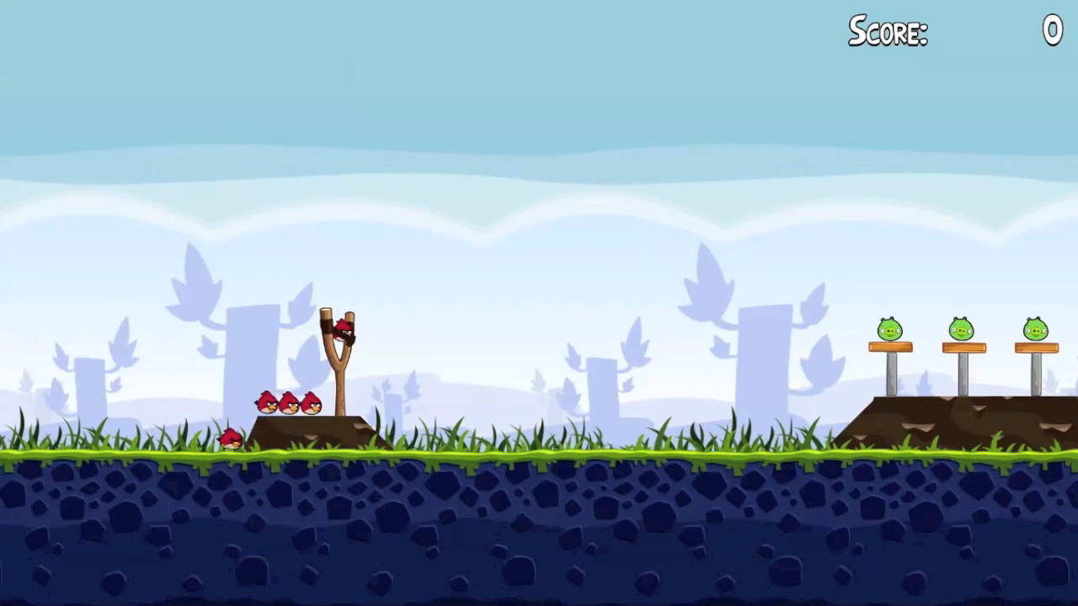
left_click_drag(340, 337, 278, 340)
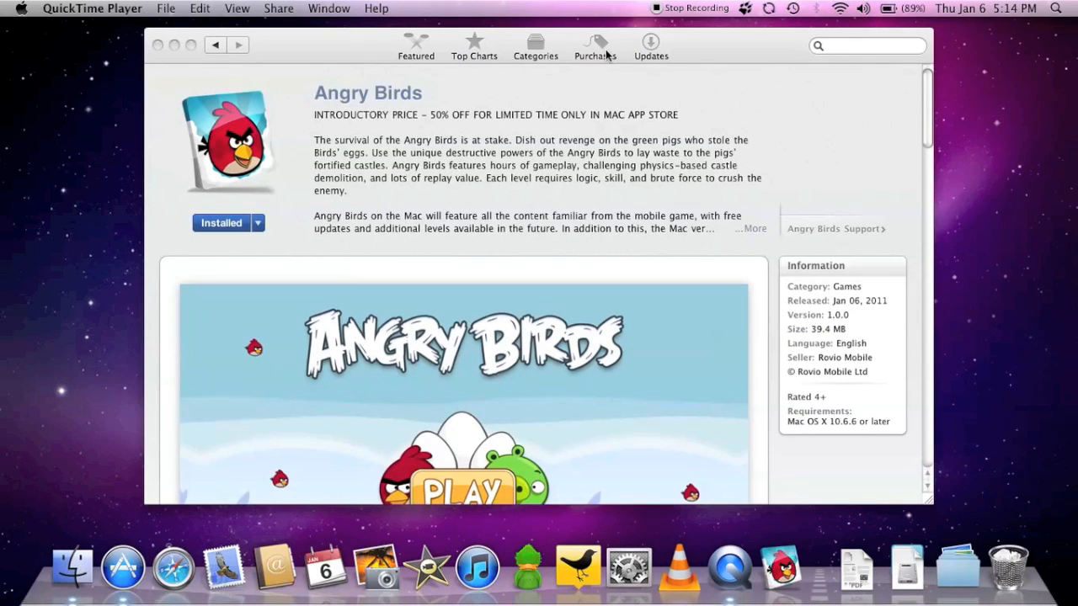
Install Twitter from Purchases and select it in Finder's Applications folder
left_click(594, 47)
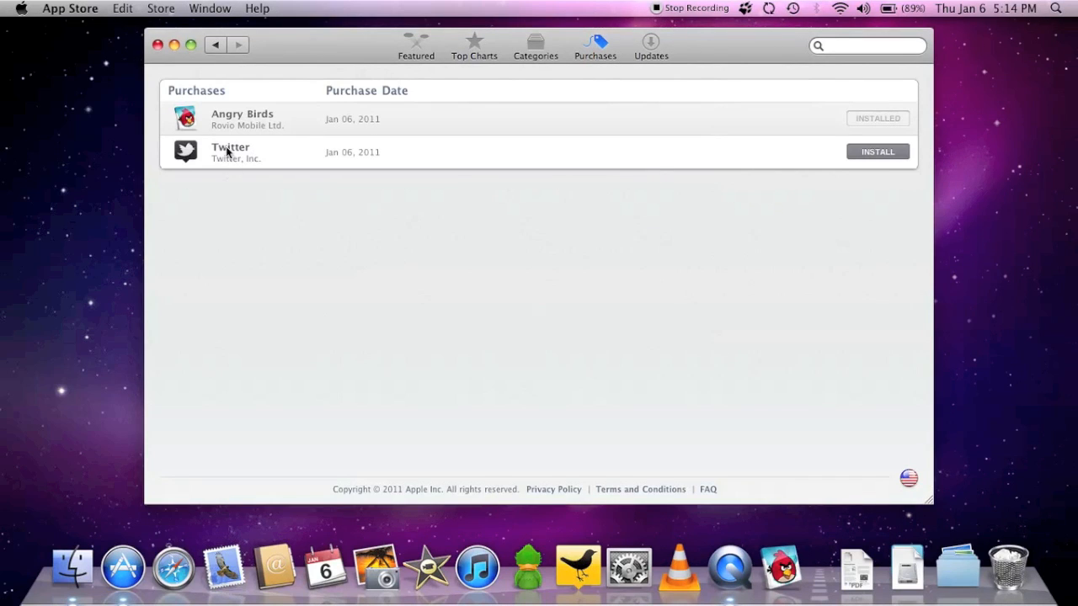
mouse_move(626, 125)
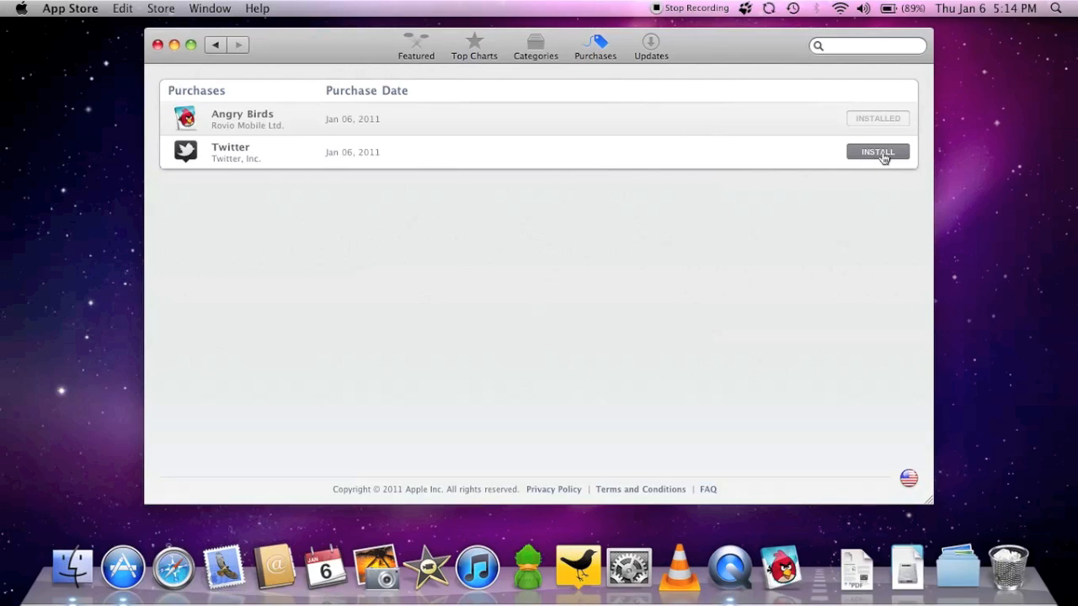
mouse_move(877, 151)
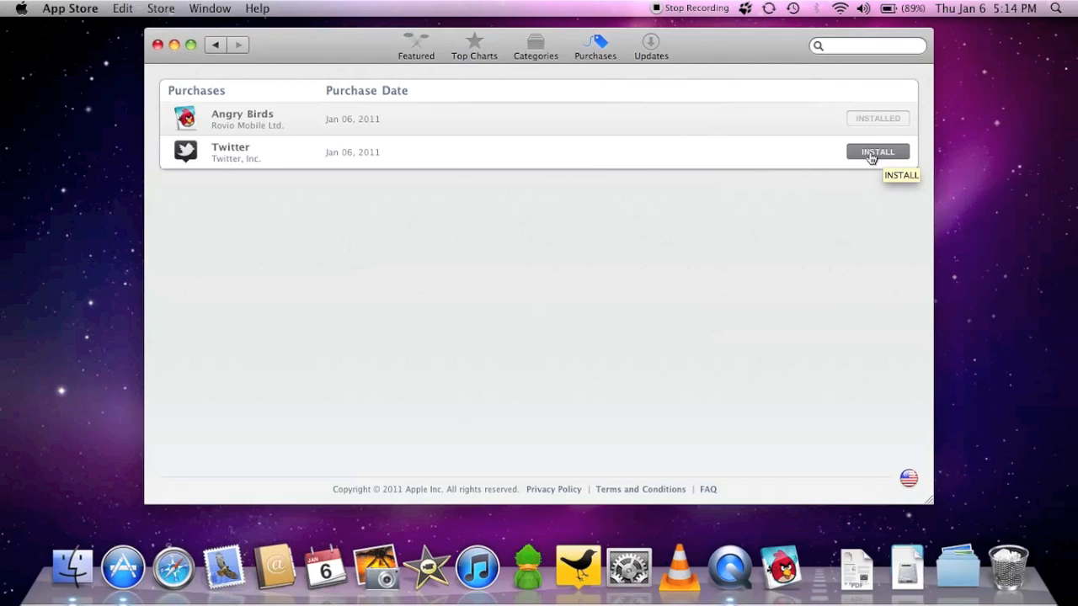
mouse_move(877, 153)
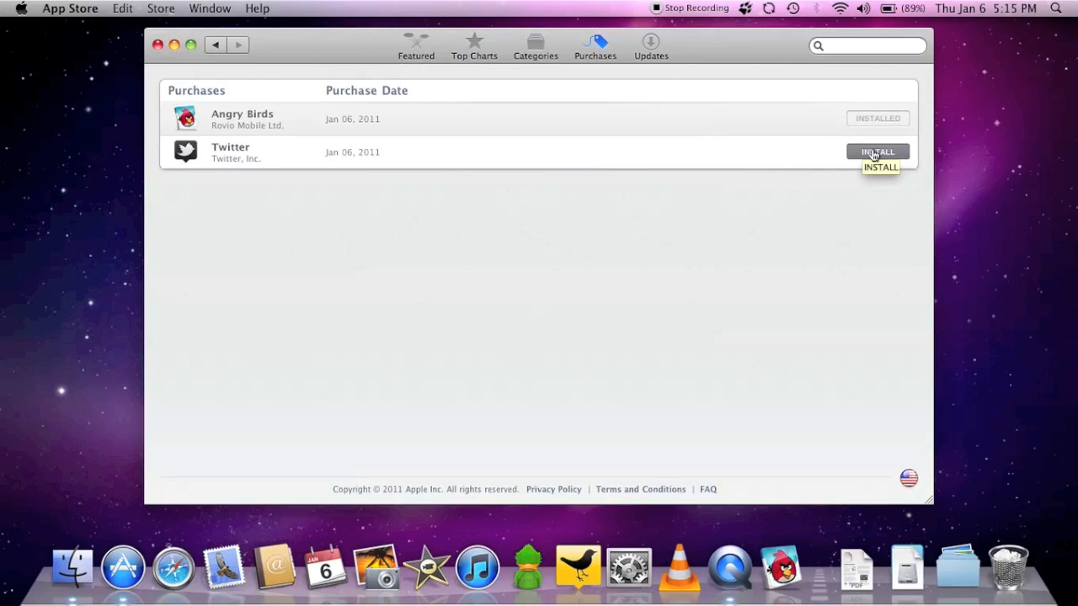
left_click(878, 152)
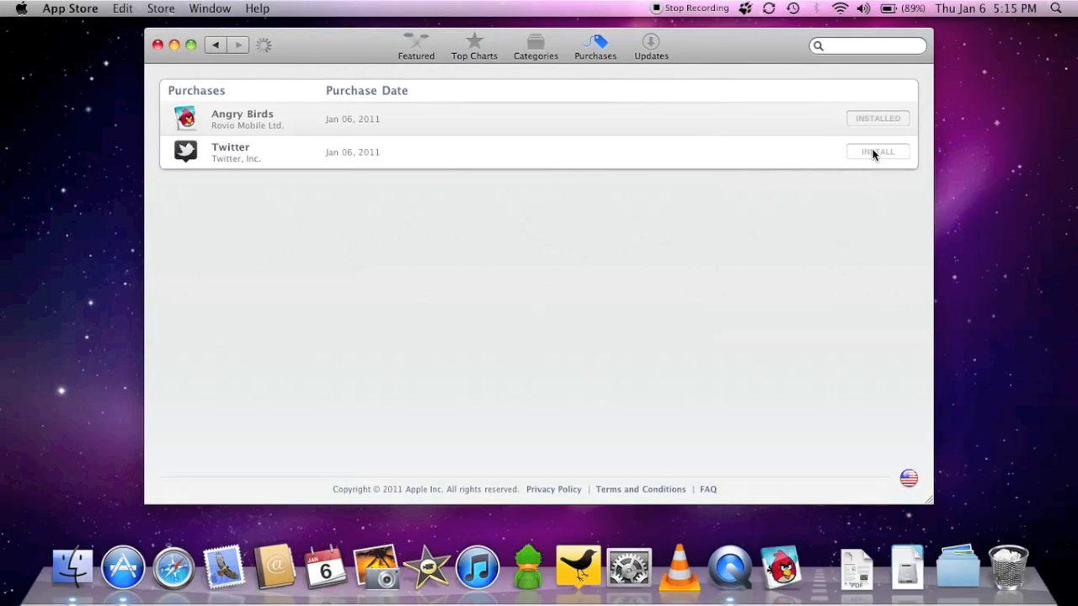
left_click(877, 152)
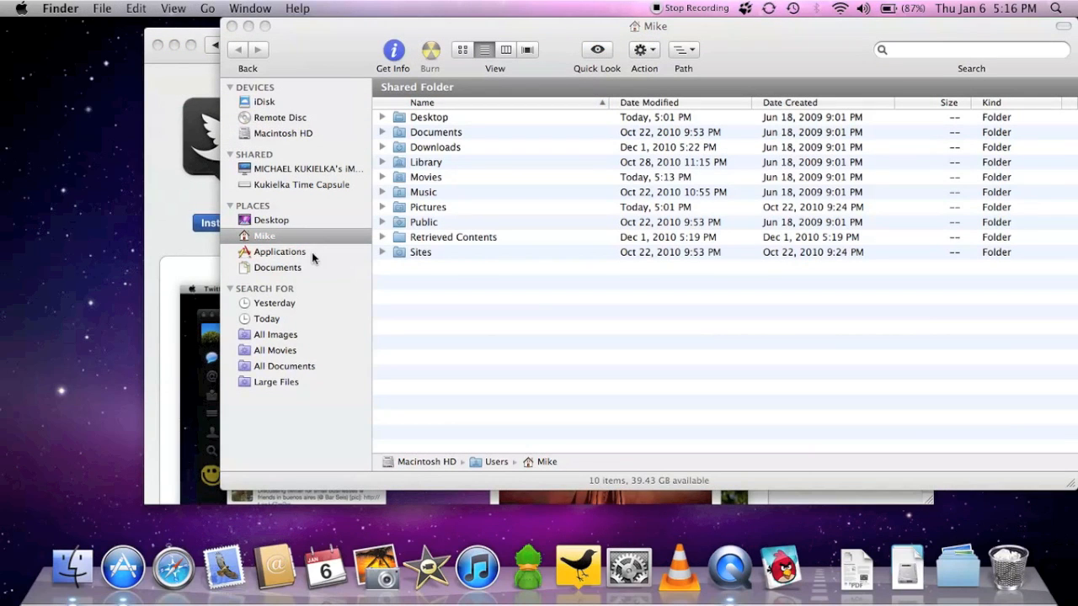
left_click(279, 251)
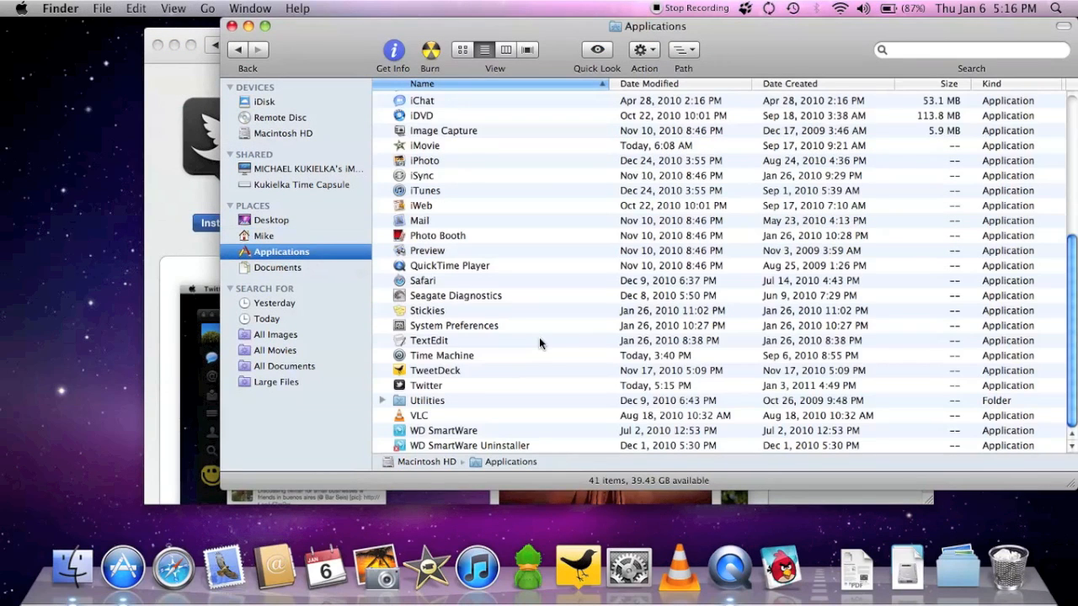
mouse_move(431, 386)
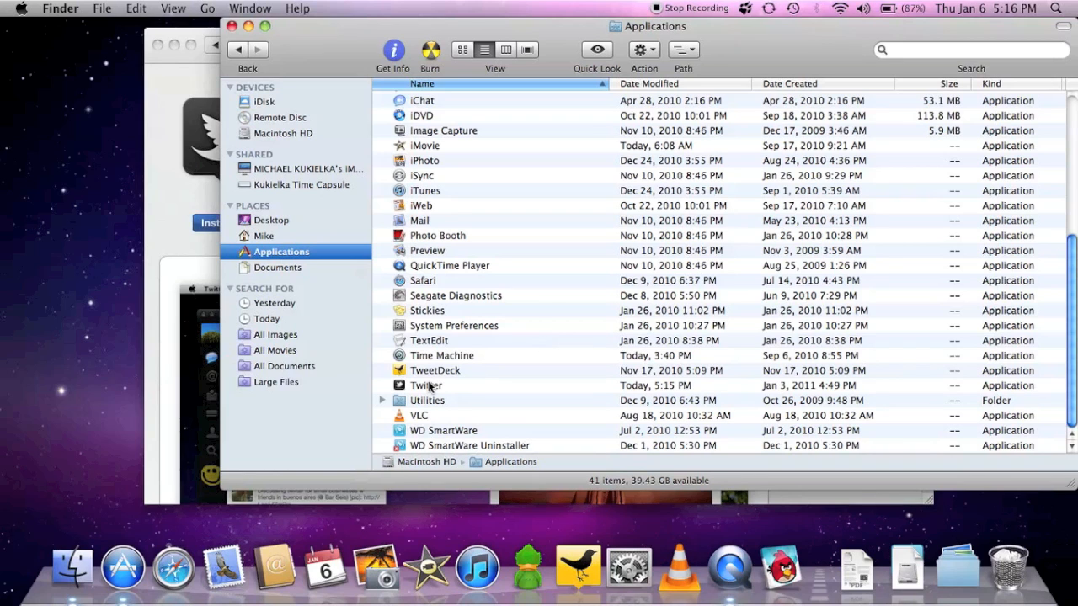
left_click(426, 385)
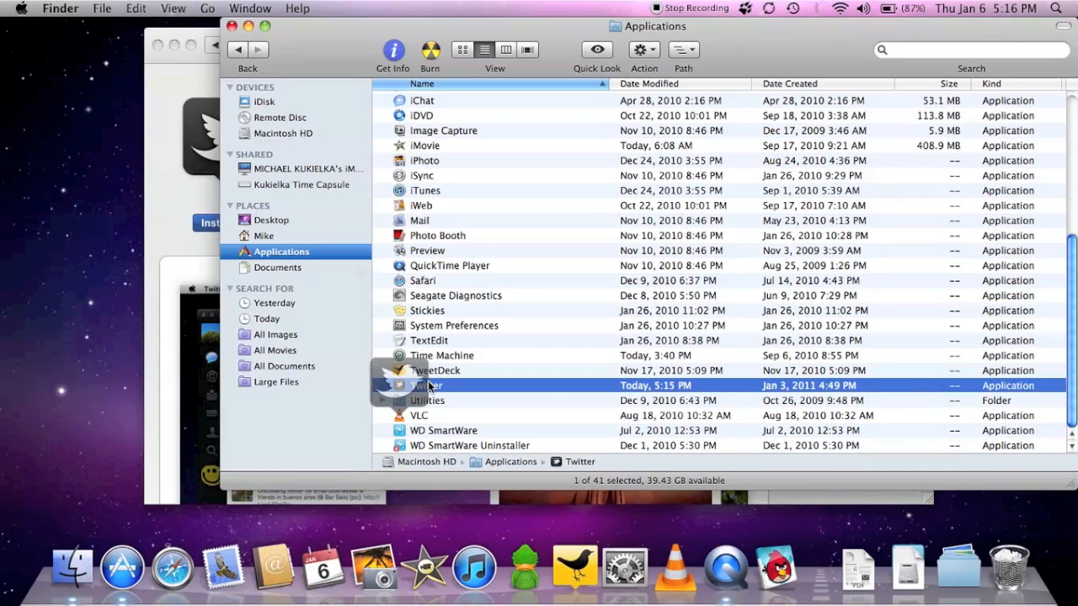
Launch Twitter and set its Dock icon to Keep in Dock
double_click(428, 384)
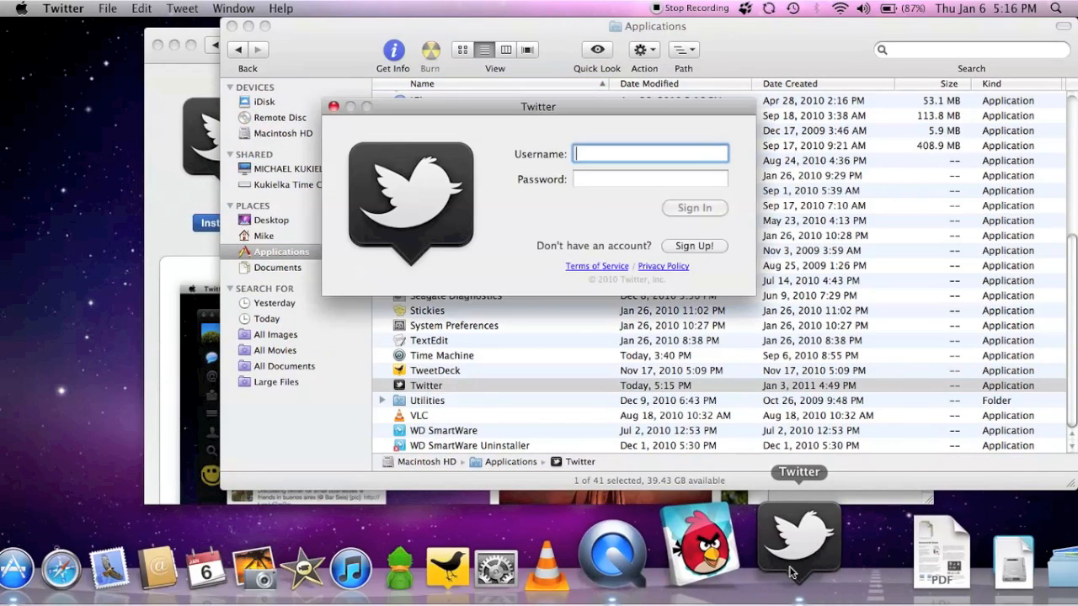
right_click(798, 539)
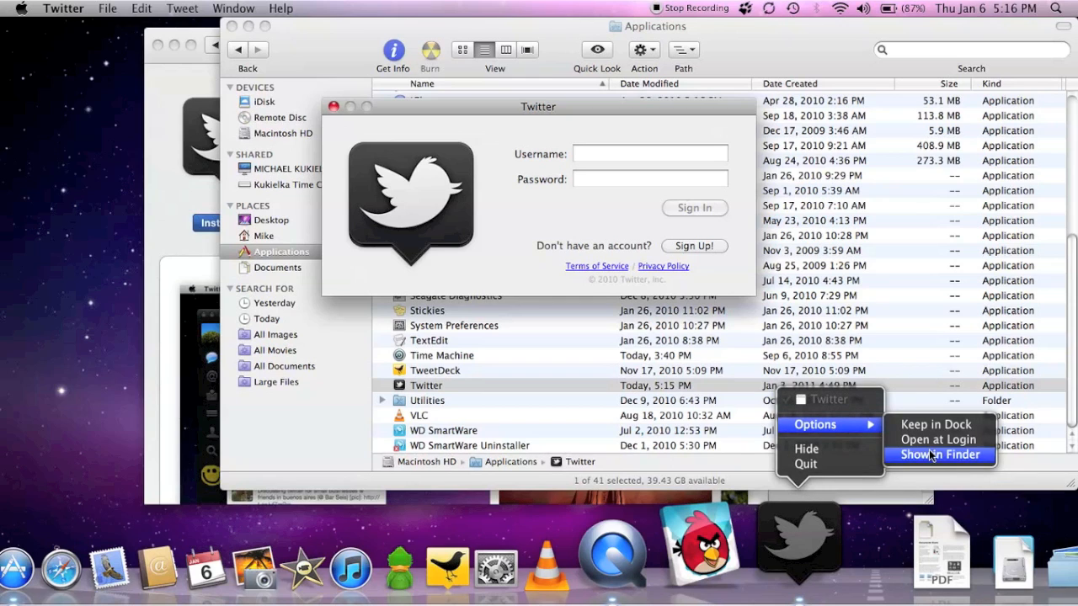
left_click(650, 153)
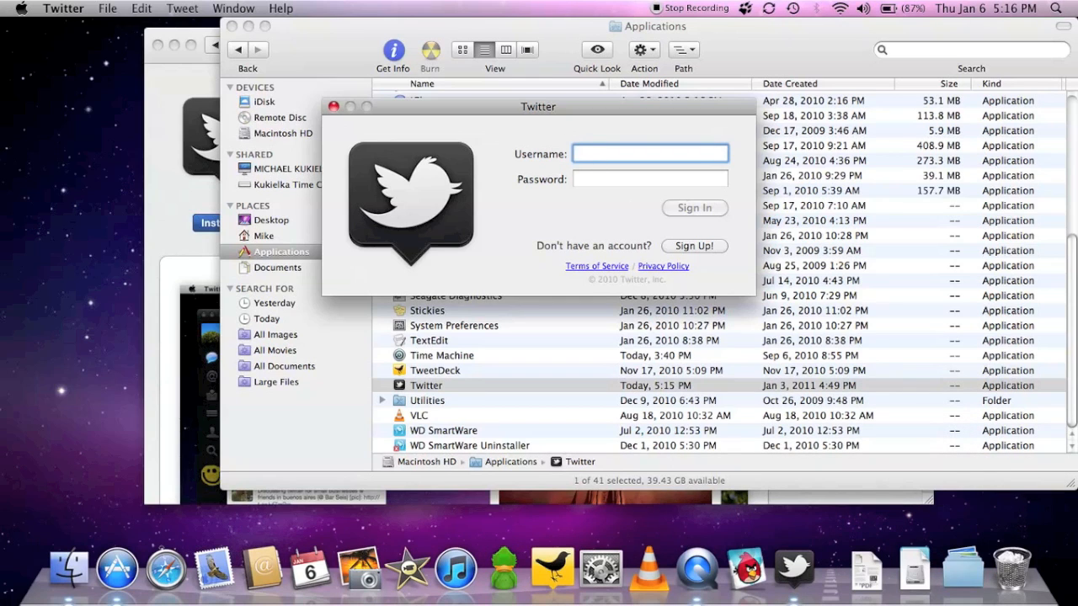
type("detro")
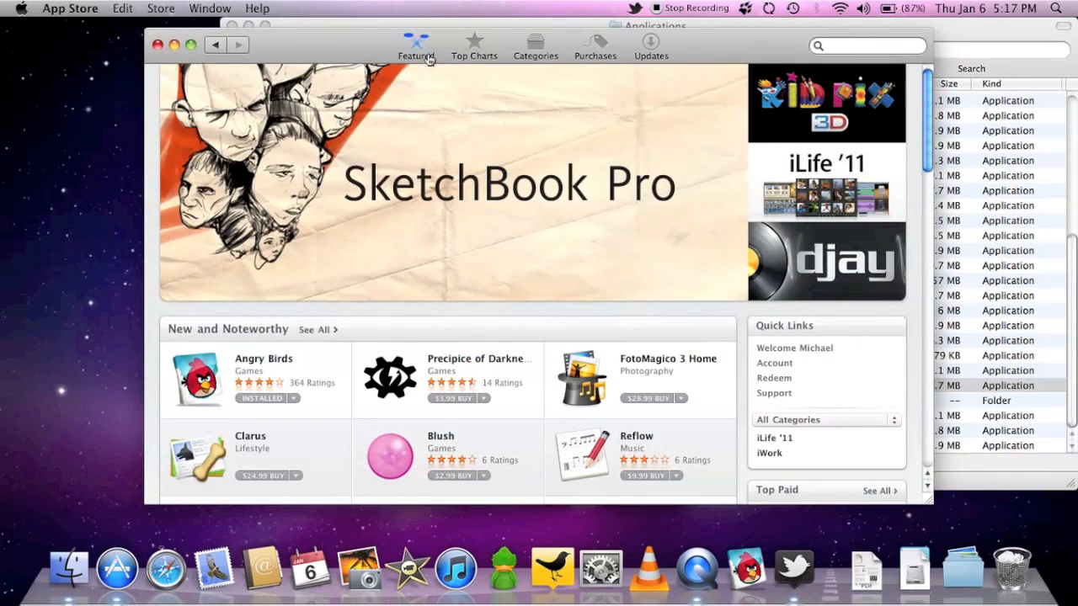
scroll("down", 3)
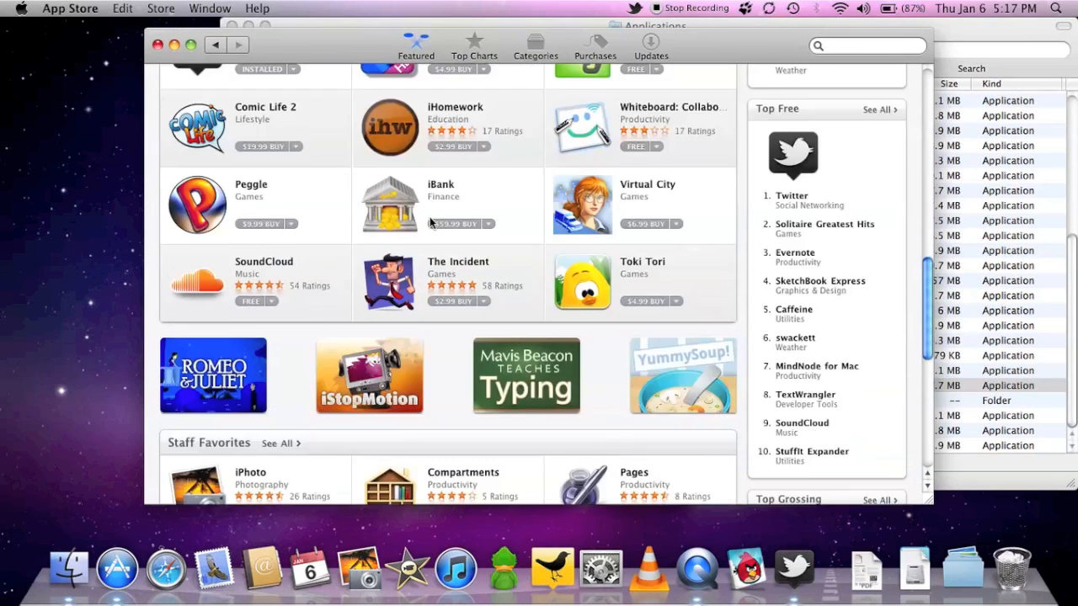
scroll("down", 3)
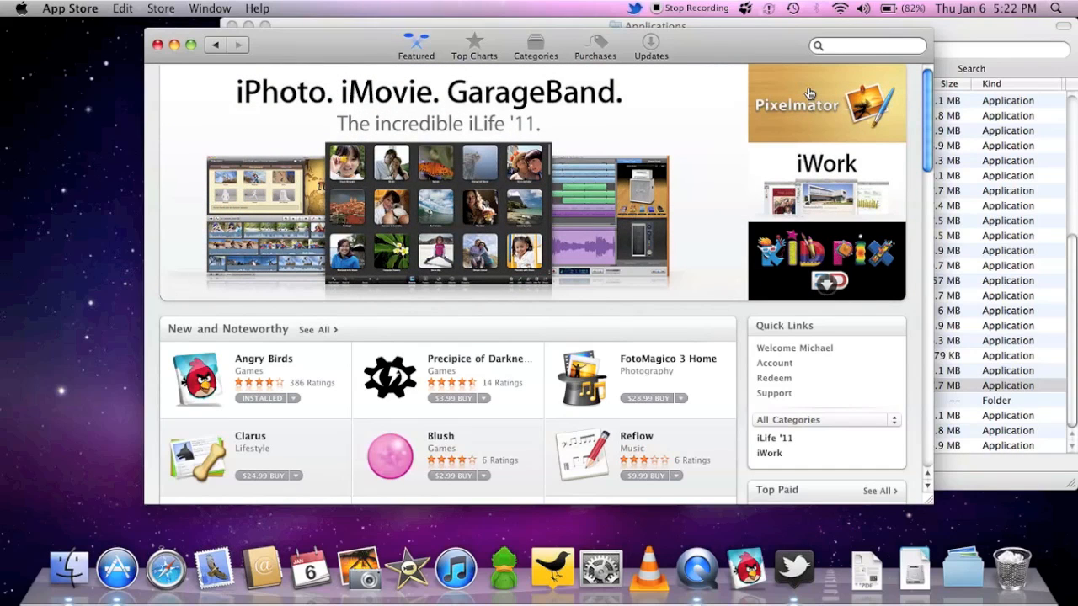
mouse_move(808, 92)
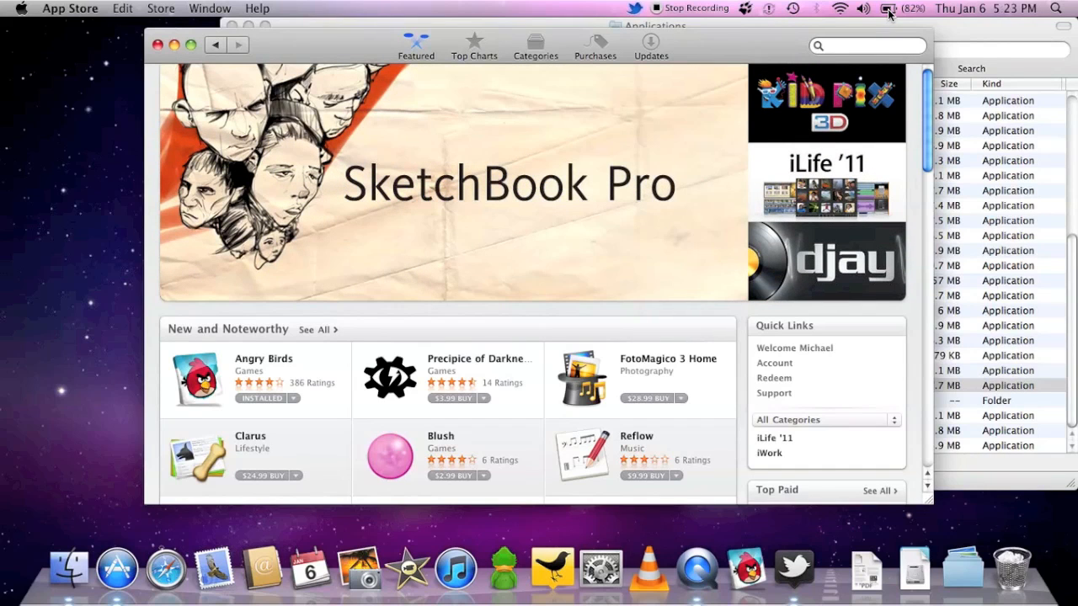
mouse_move(896, 10)
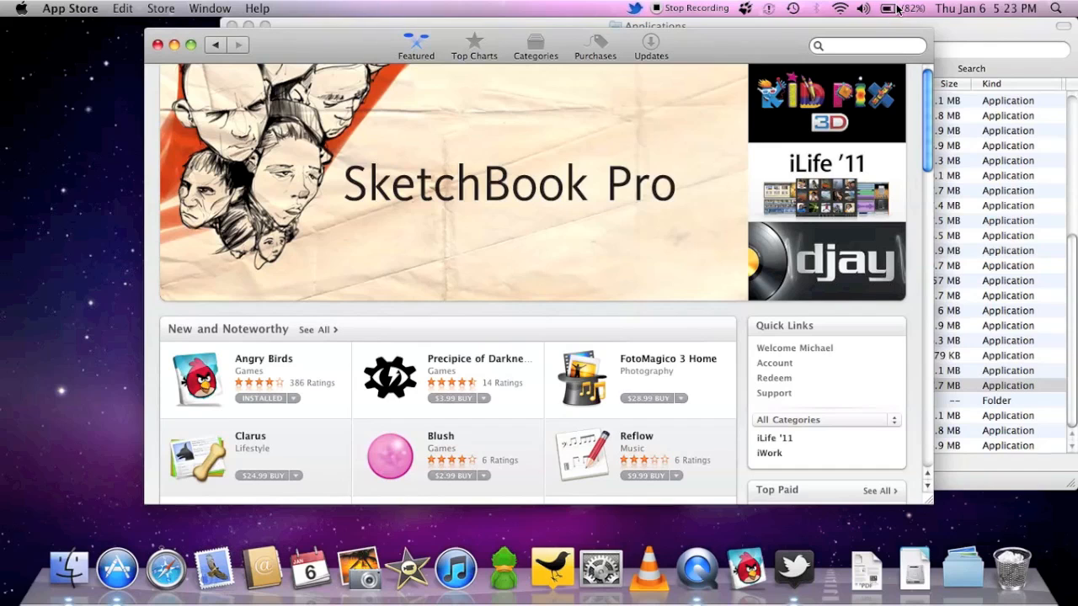
Scroll the Featured page down to the What's Hot listings and Top Free chart
scroll("down", 3)
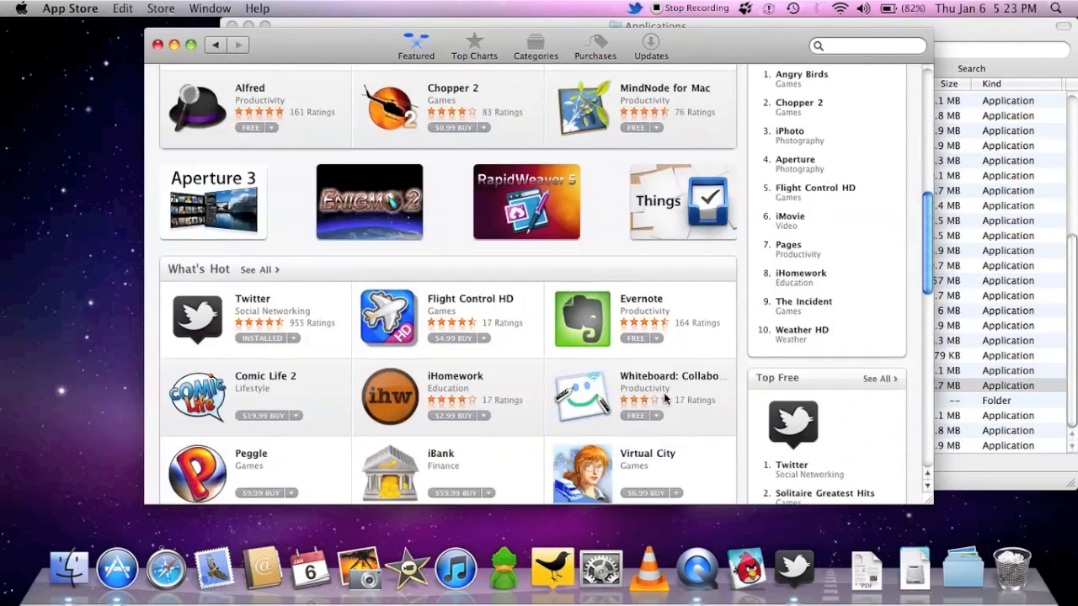
scroll("down", 3)
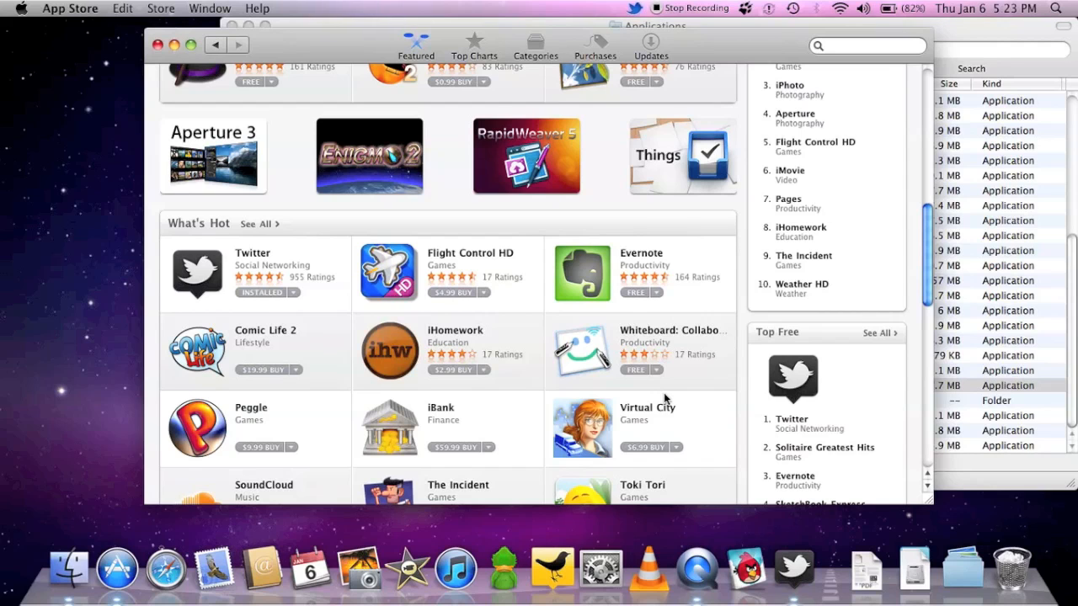
scroll("down", 3)
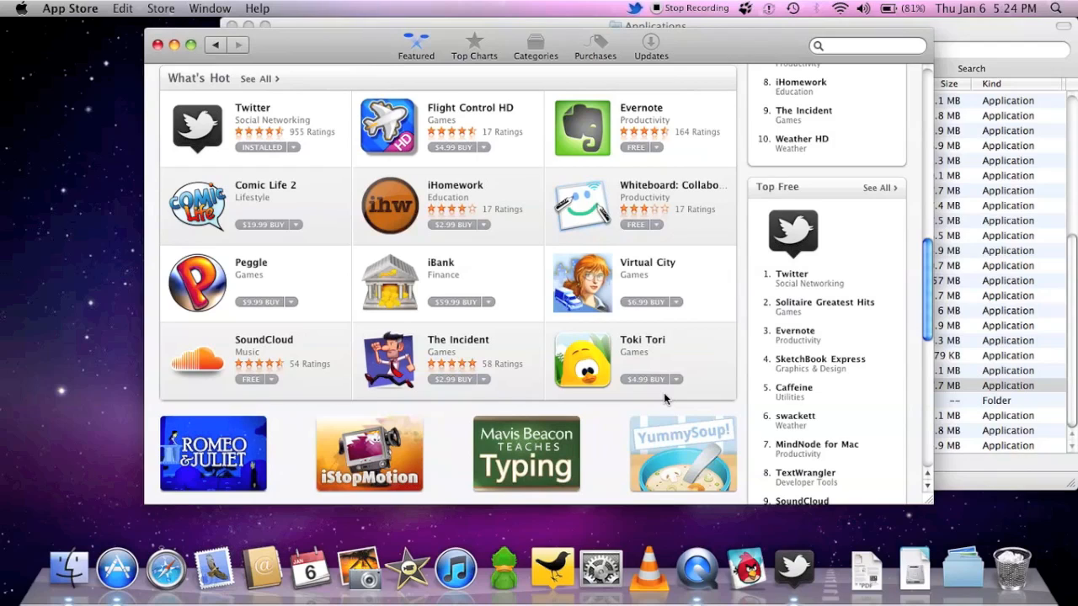